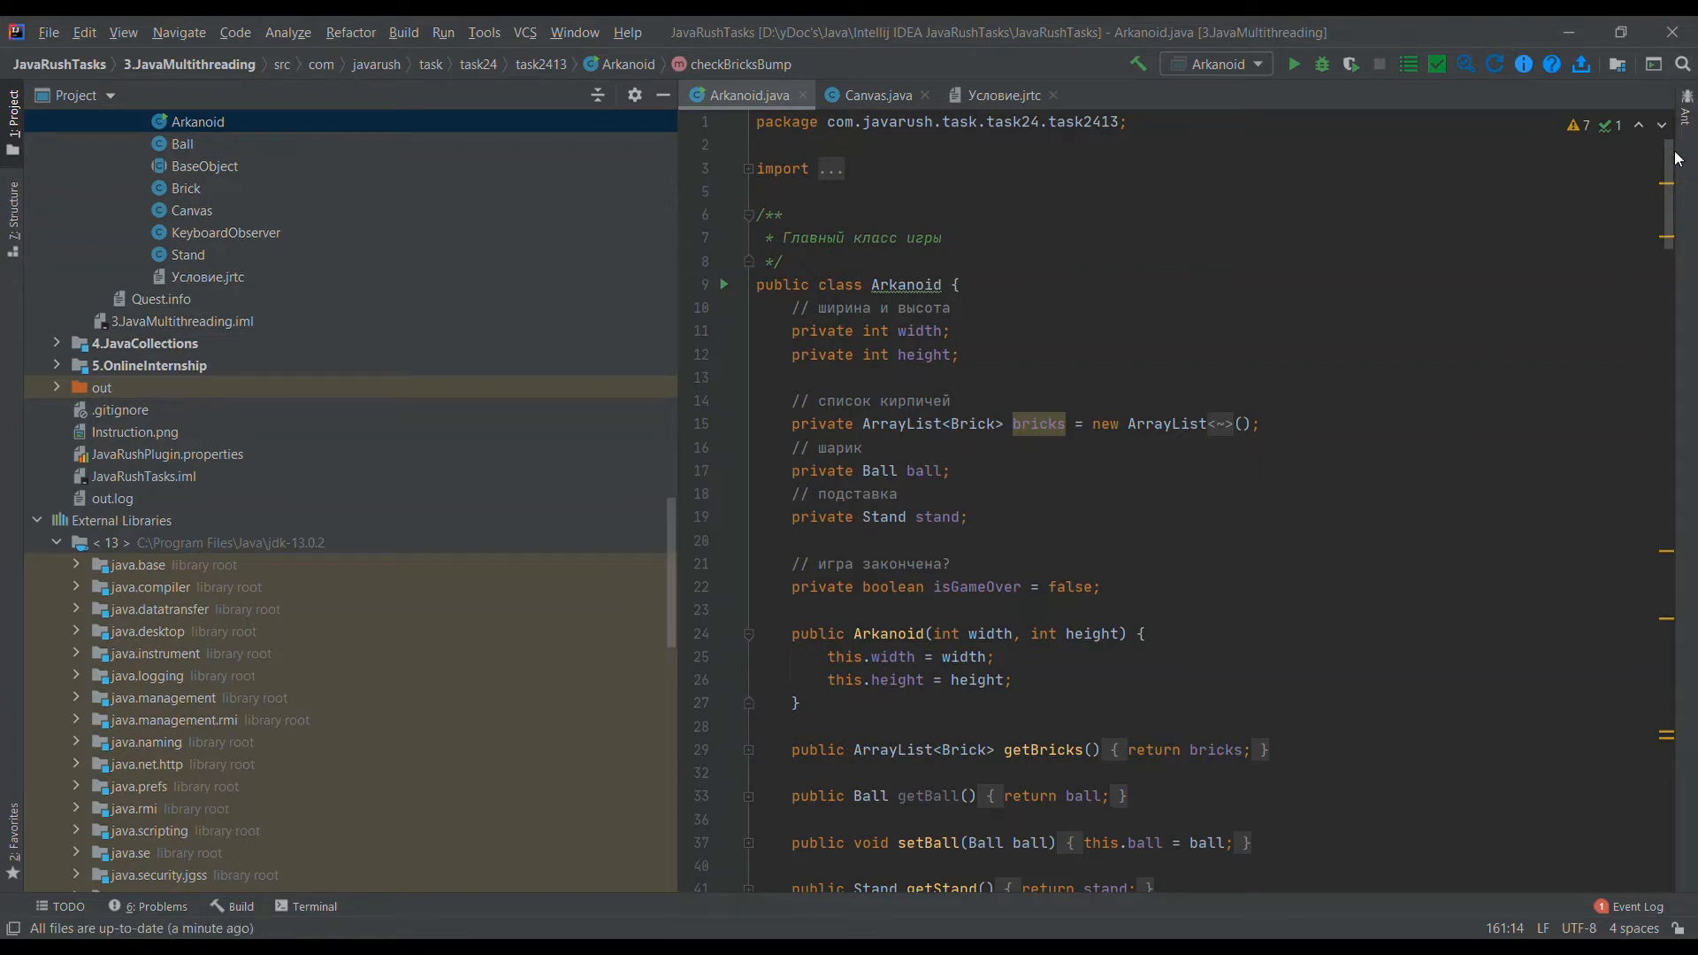
mouse_move(724, 443)
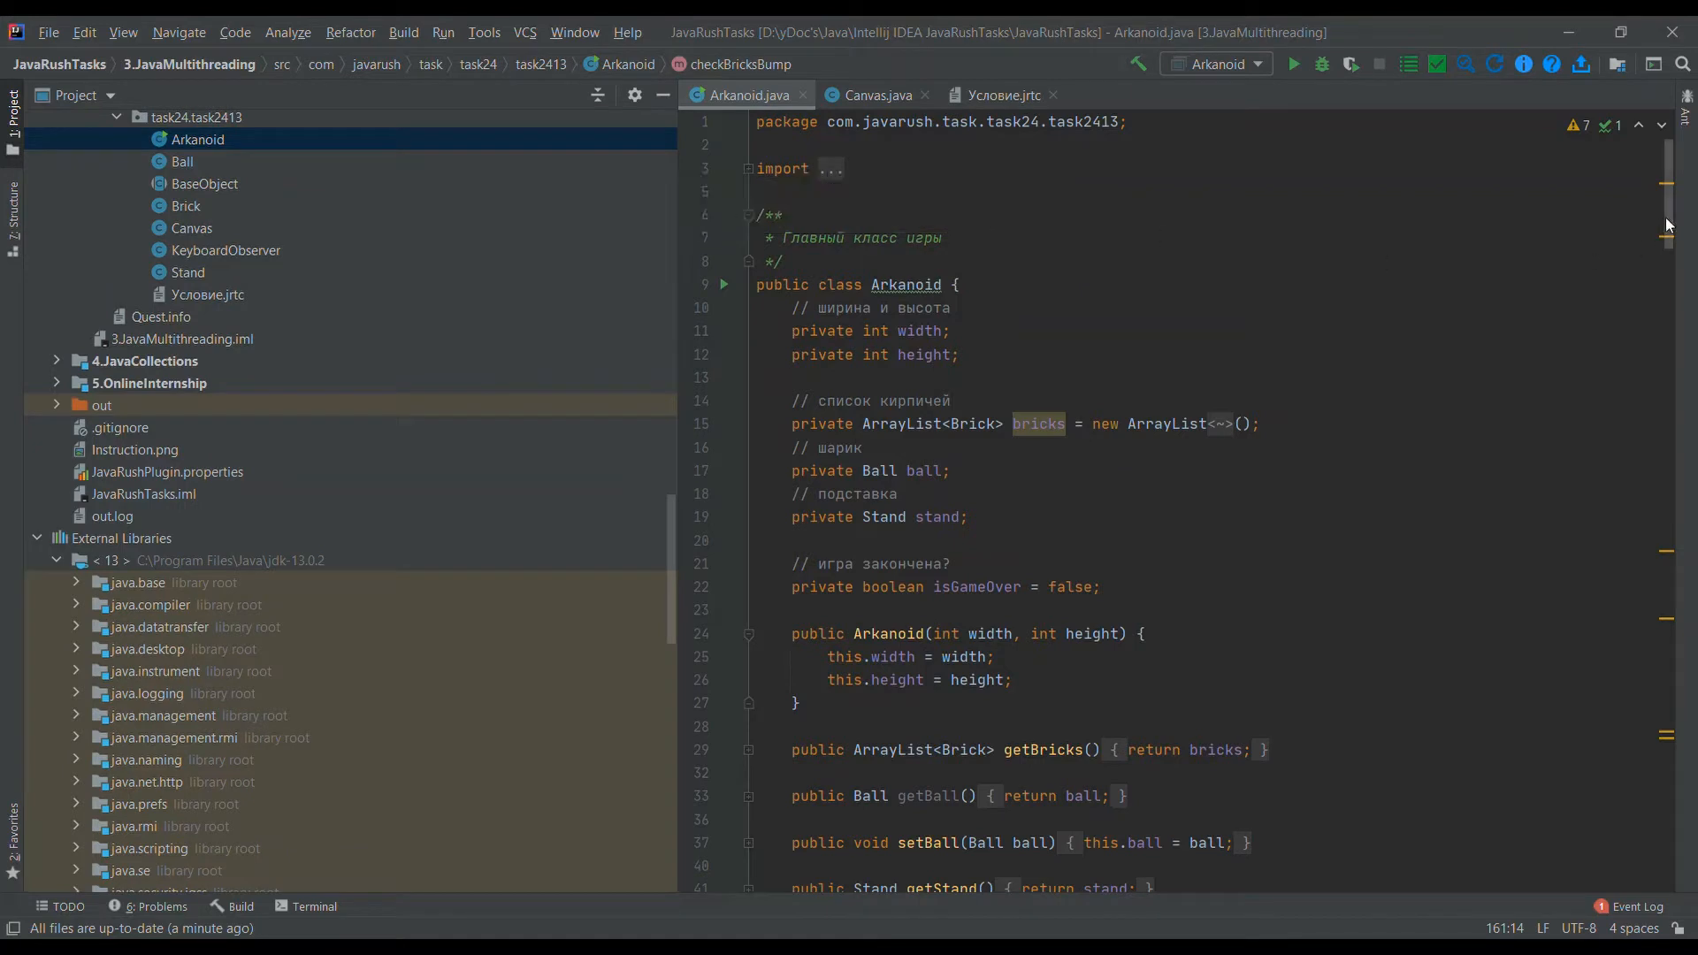
- Scroll down through the Arkanoid class code
scroll(down, 3)
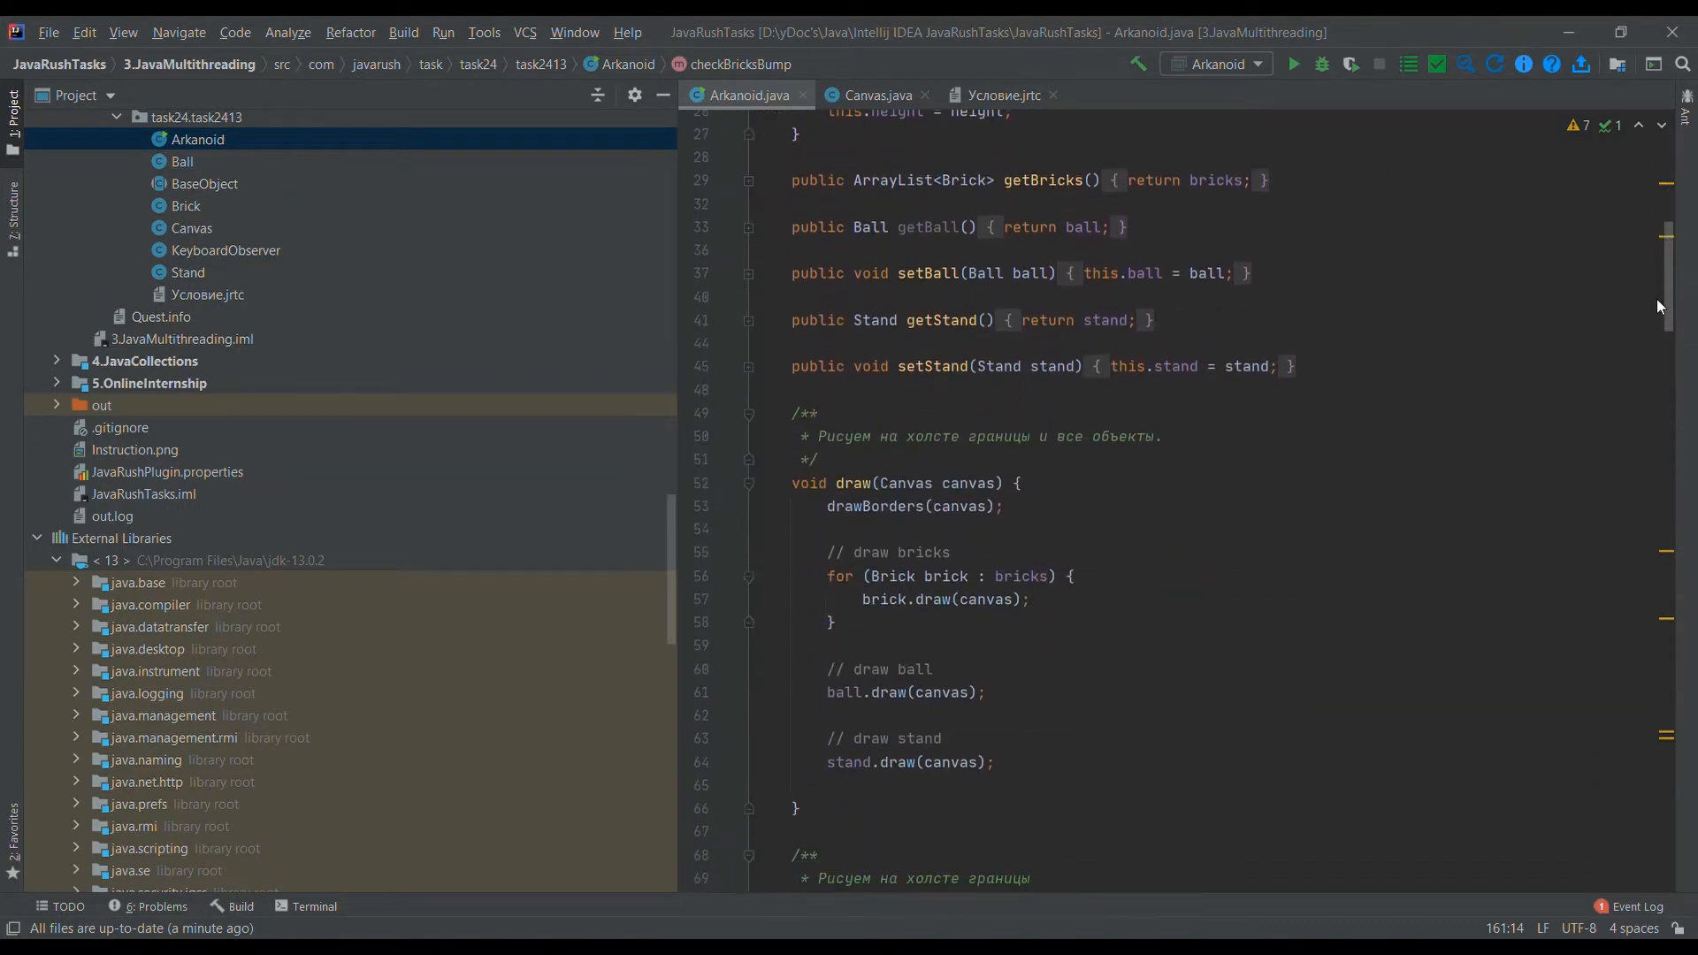
scroll(down, 3)
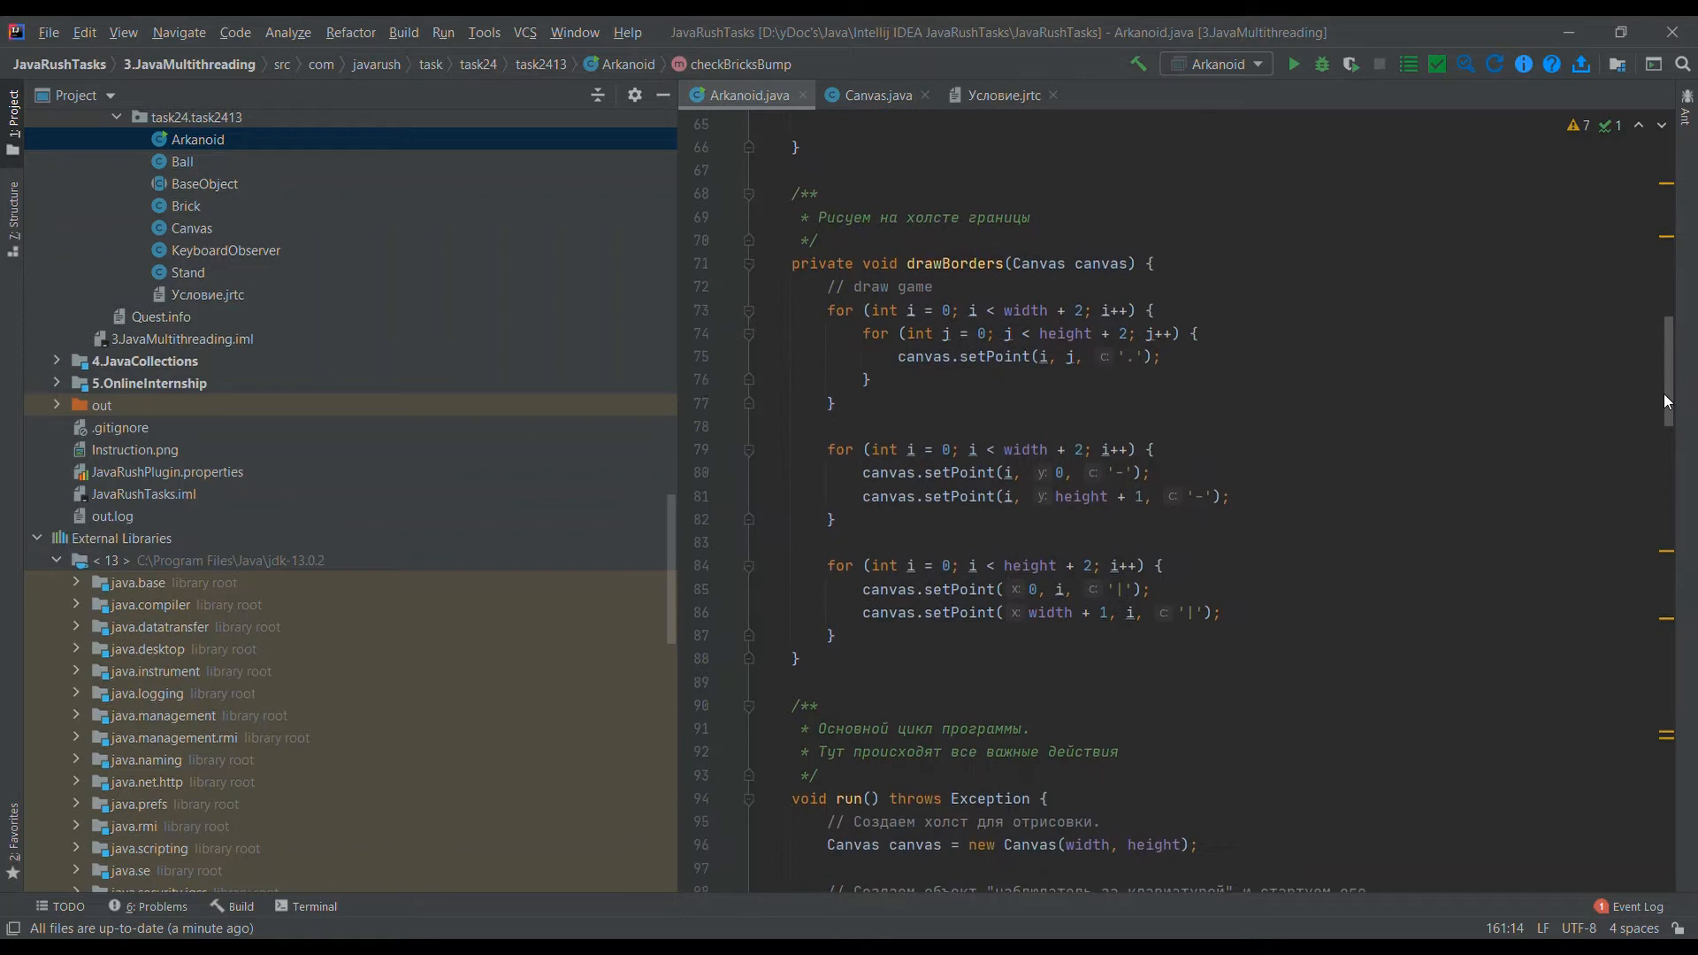
scroll(down, 3)
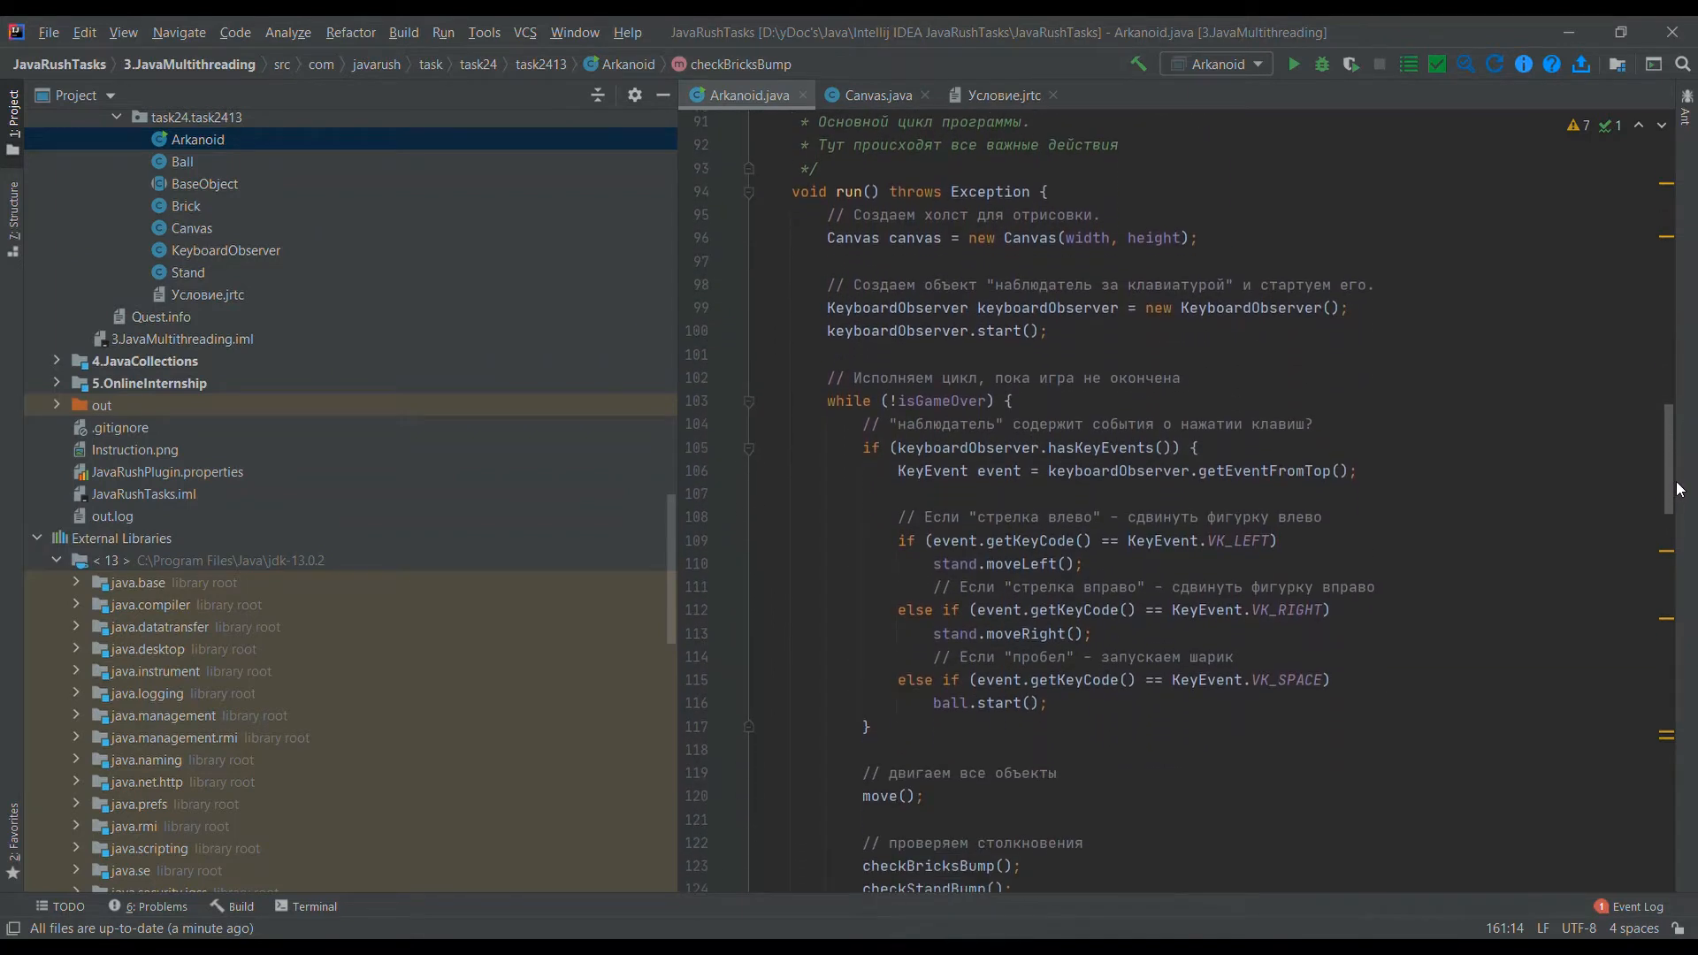
scroll(down, 3)
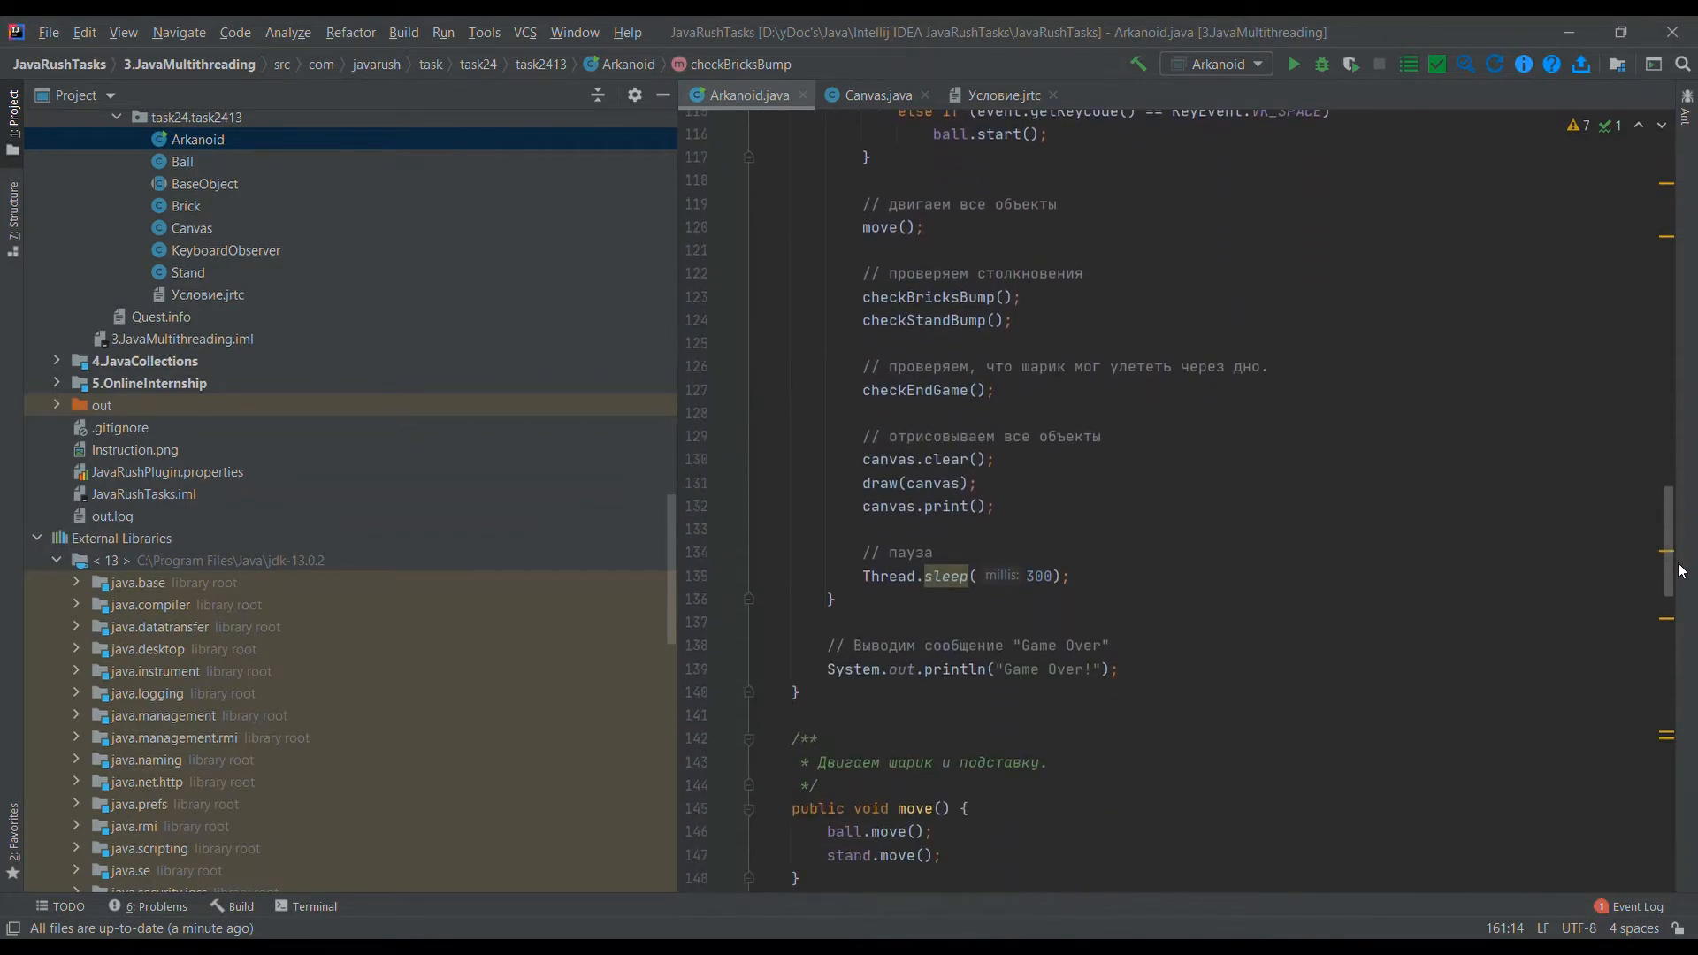
scroll(down, 3)
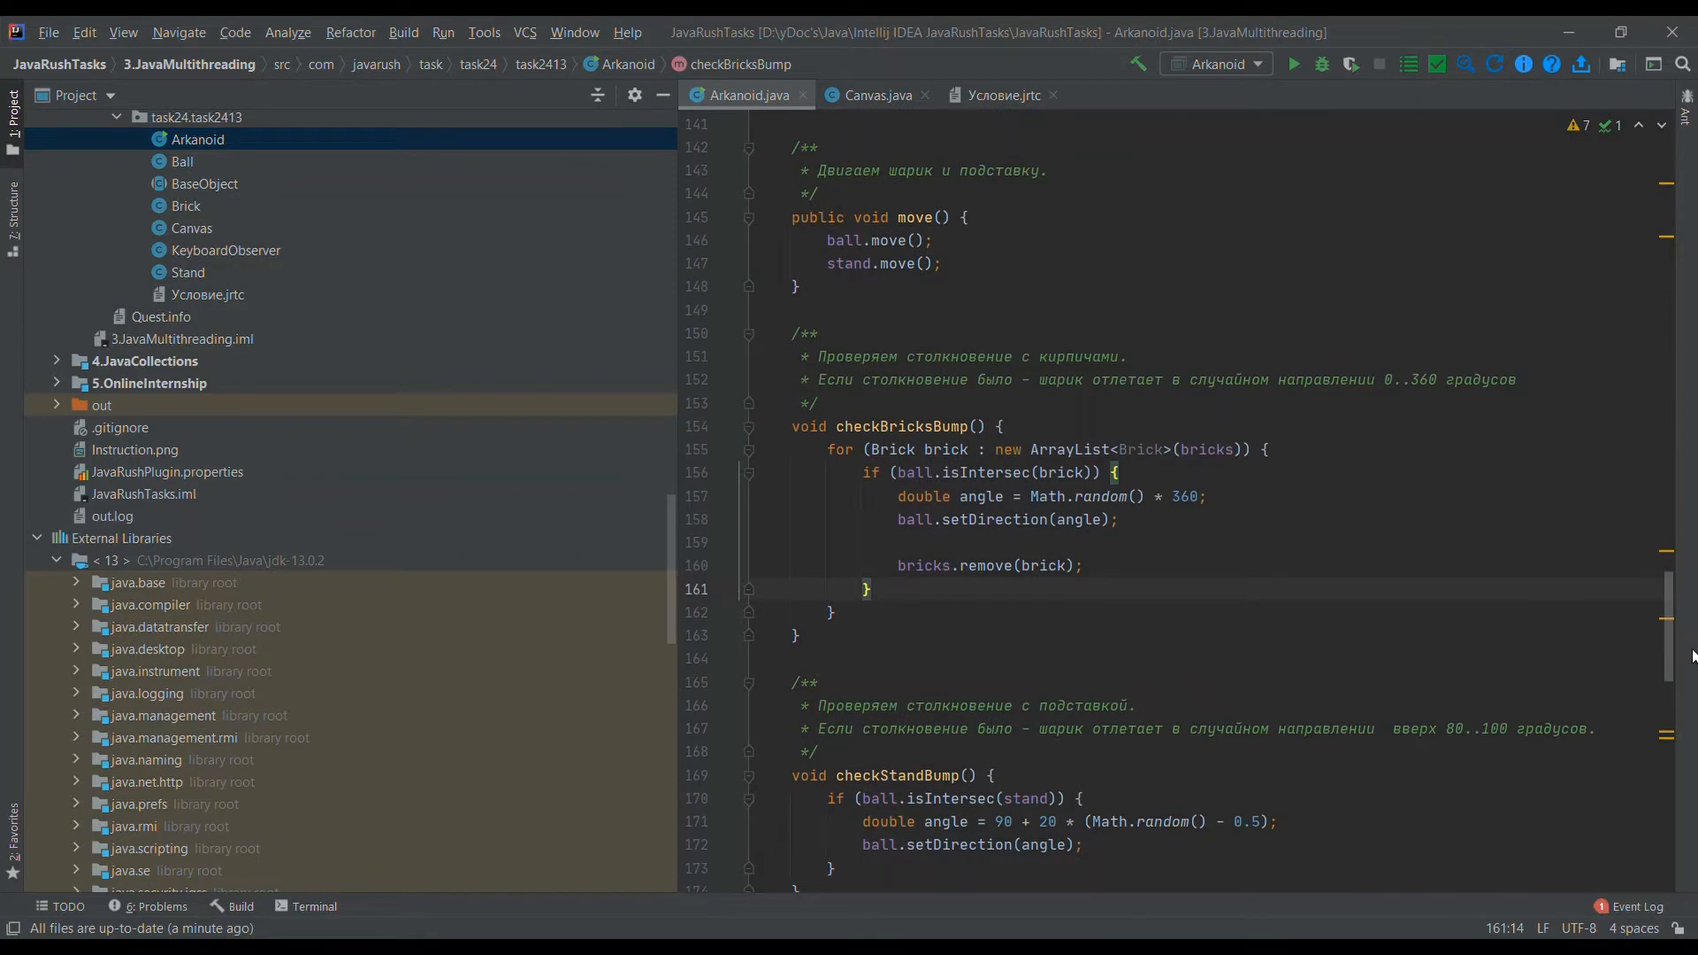
scroll(down, 3)
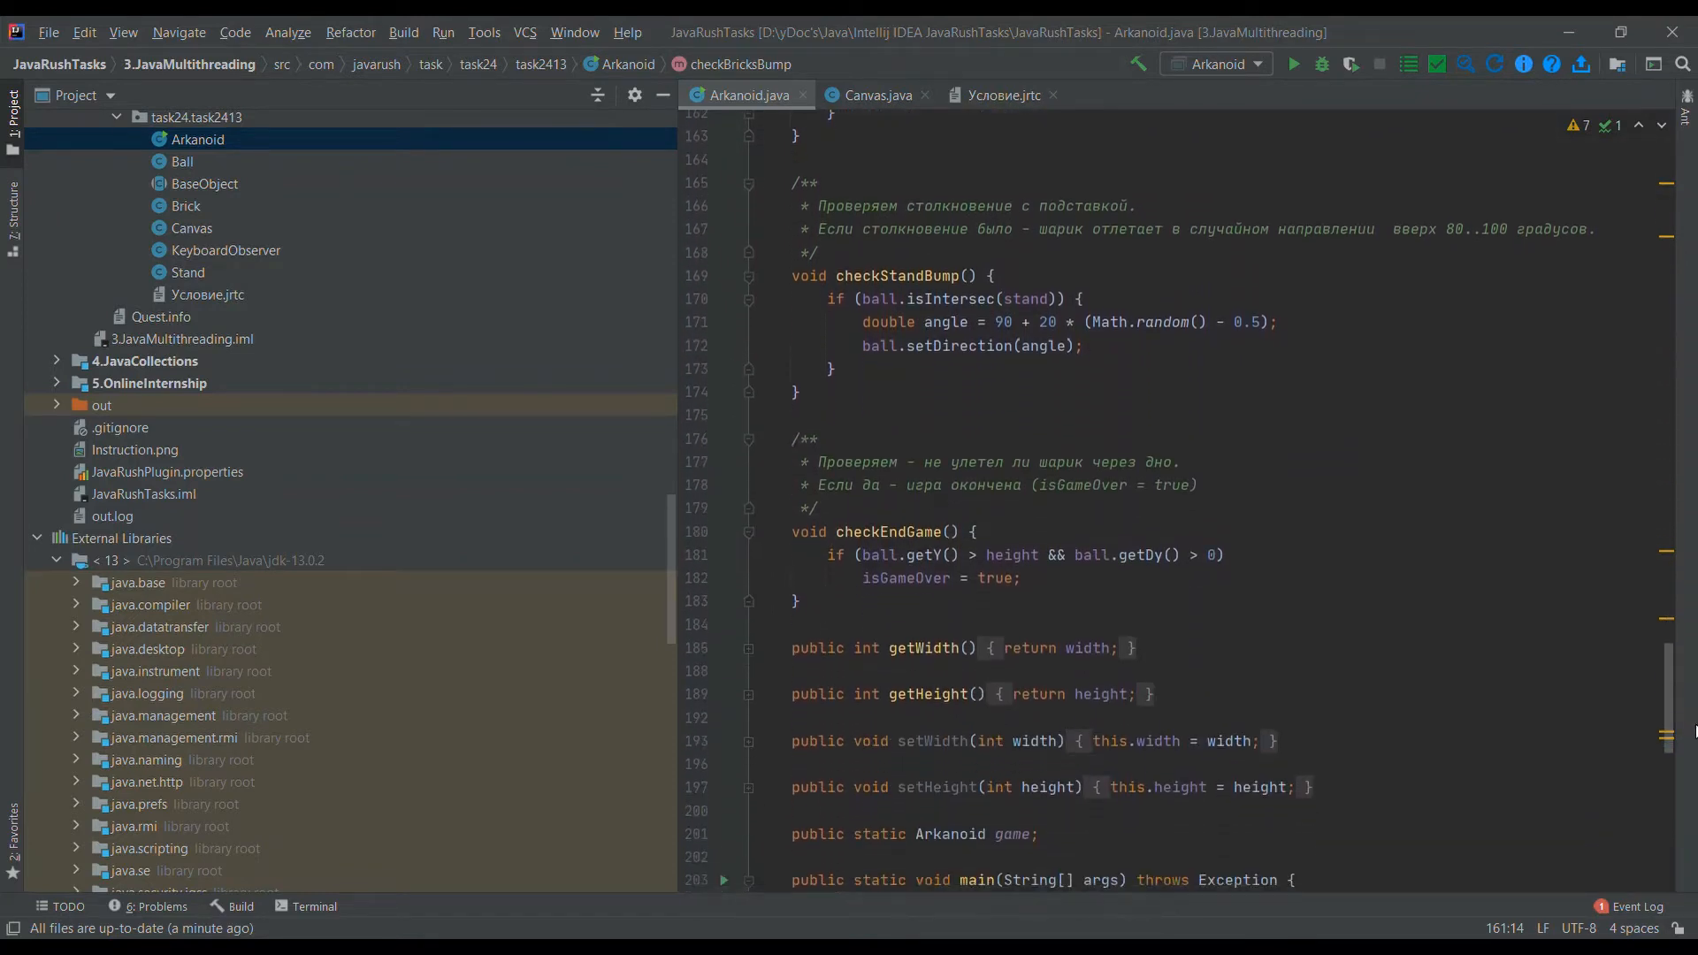
scroll(down, 3)
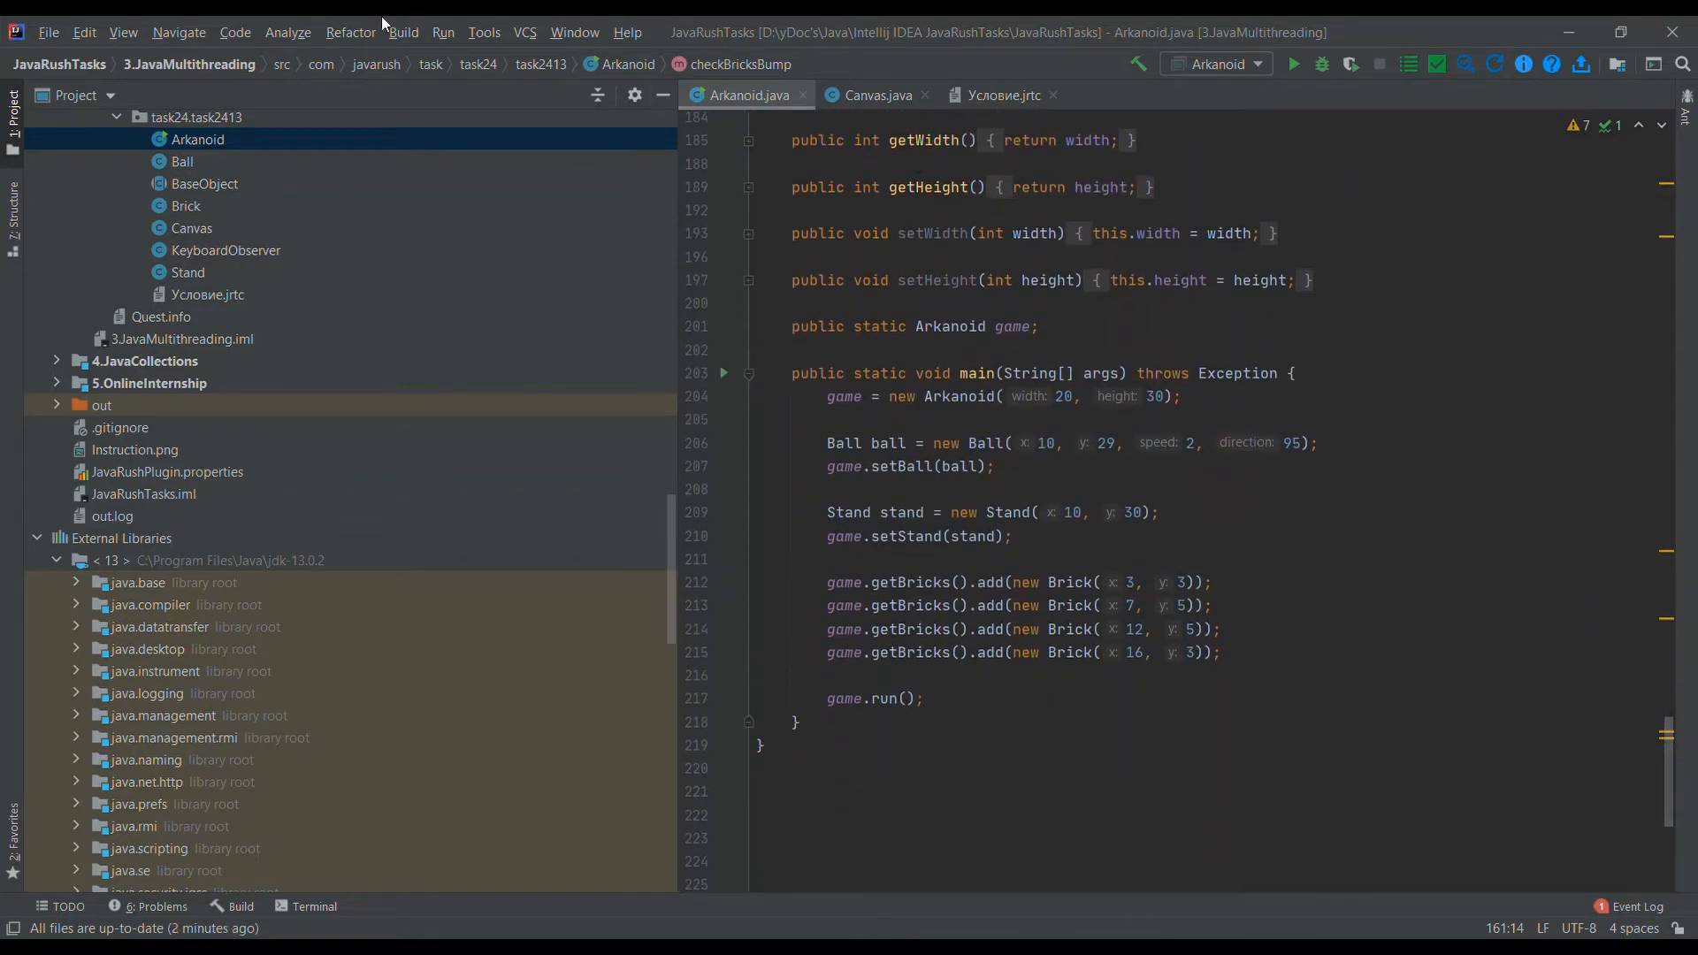
- Open the Ball class and scroll through its movement and rebound code
click(182, 161)
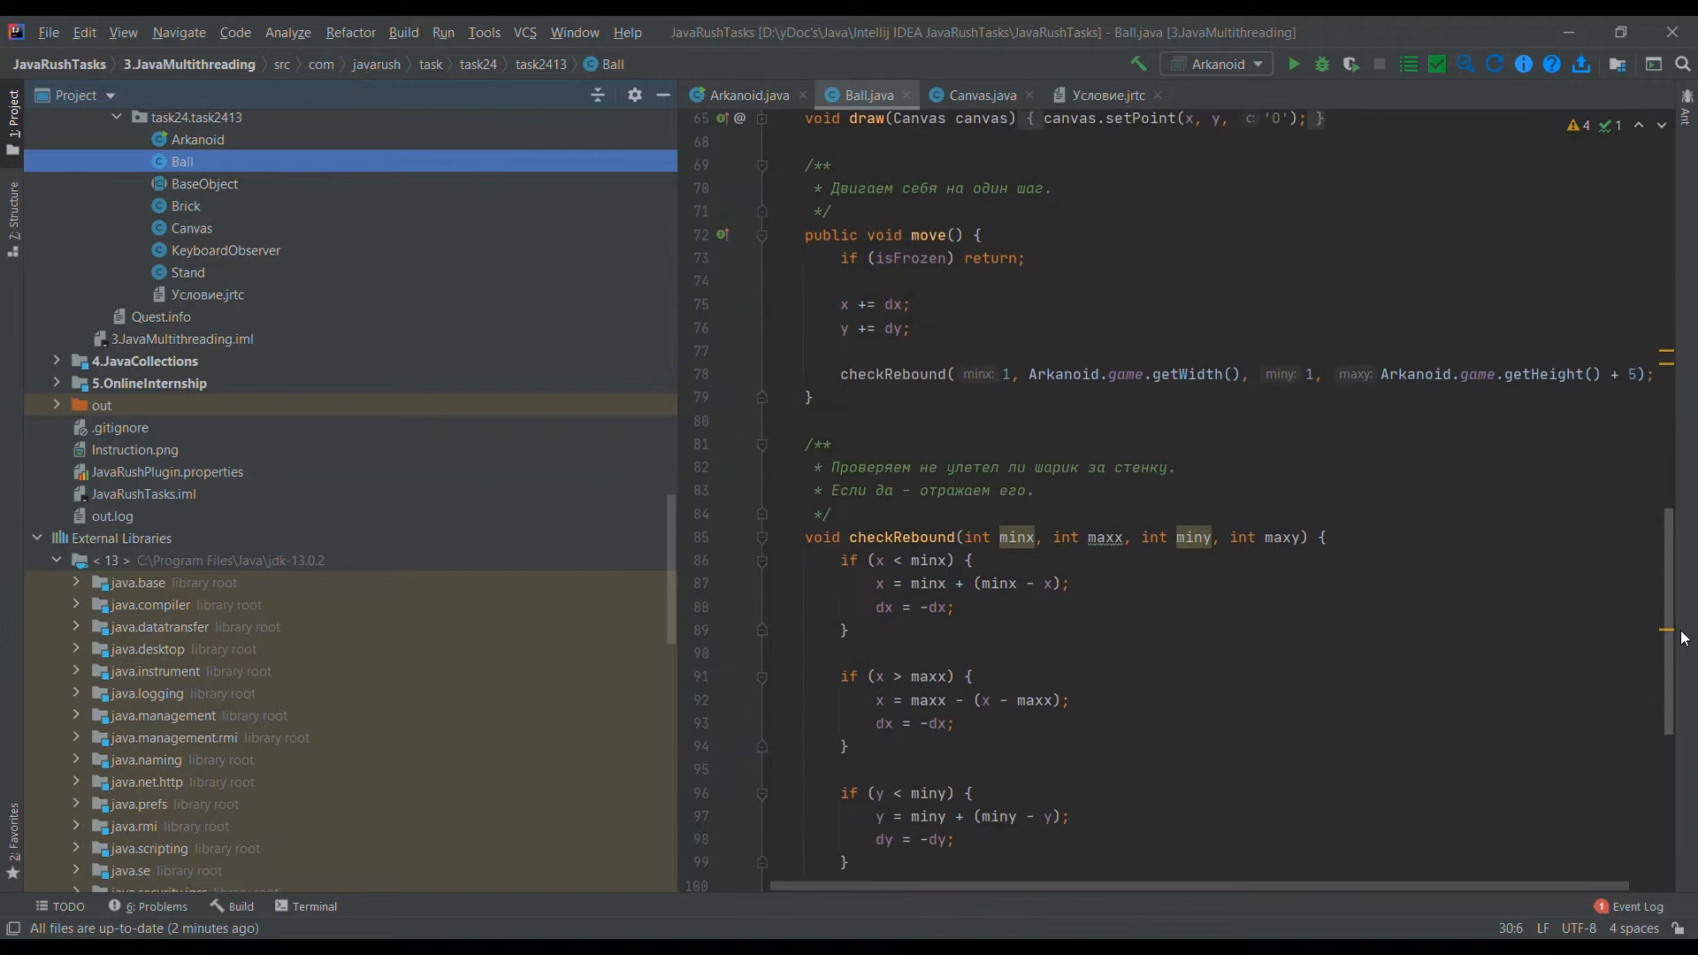
scroll(down, 3)
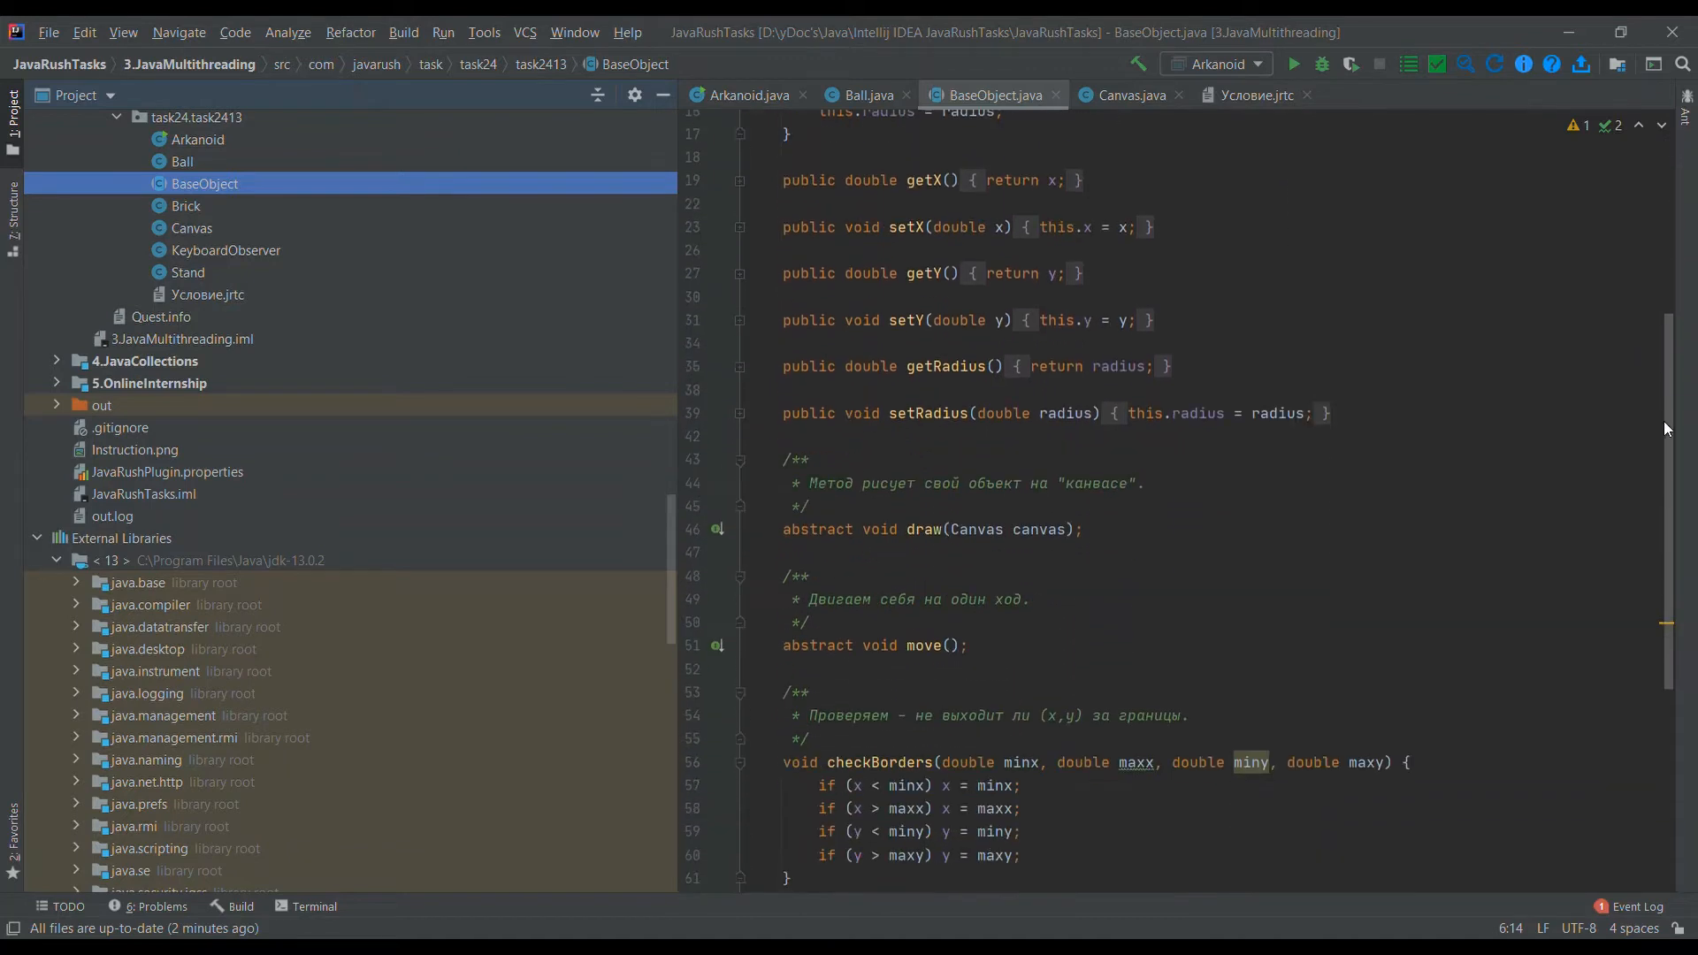
scroll(down, 3)
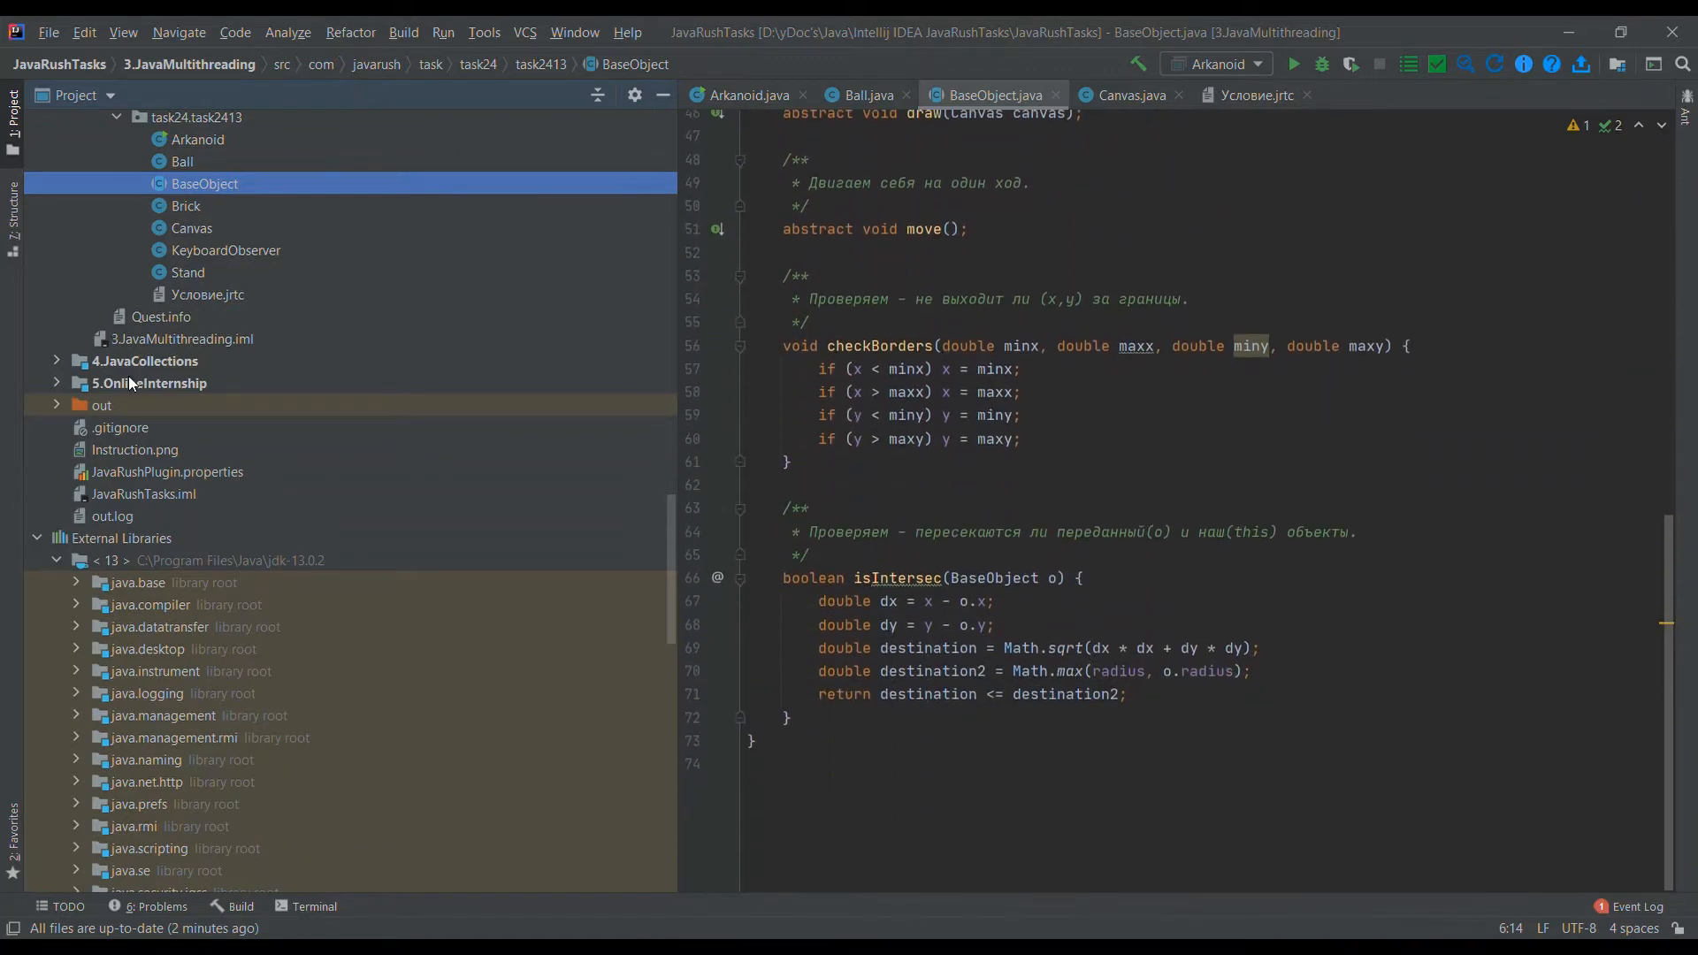
- Open Brick, Canvas and KeyboardObserver, scrolling KeyboardObserver to its key-event queue methods
click(185, 206)
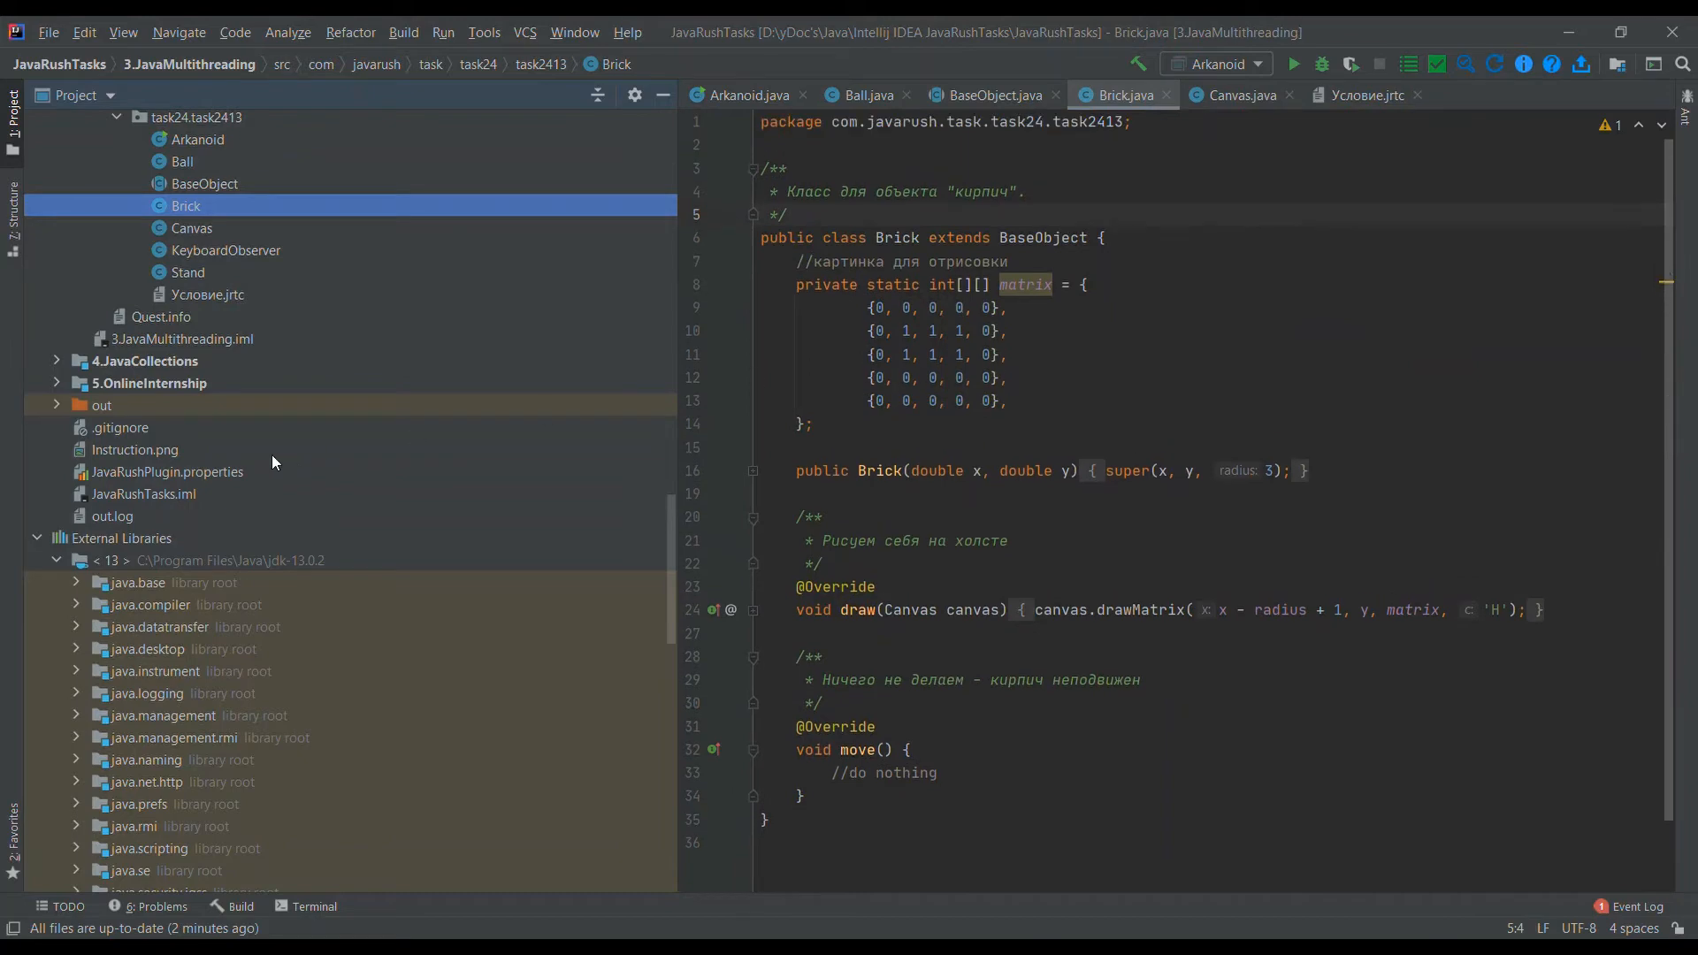
click(192, 227)
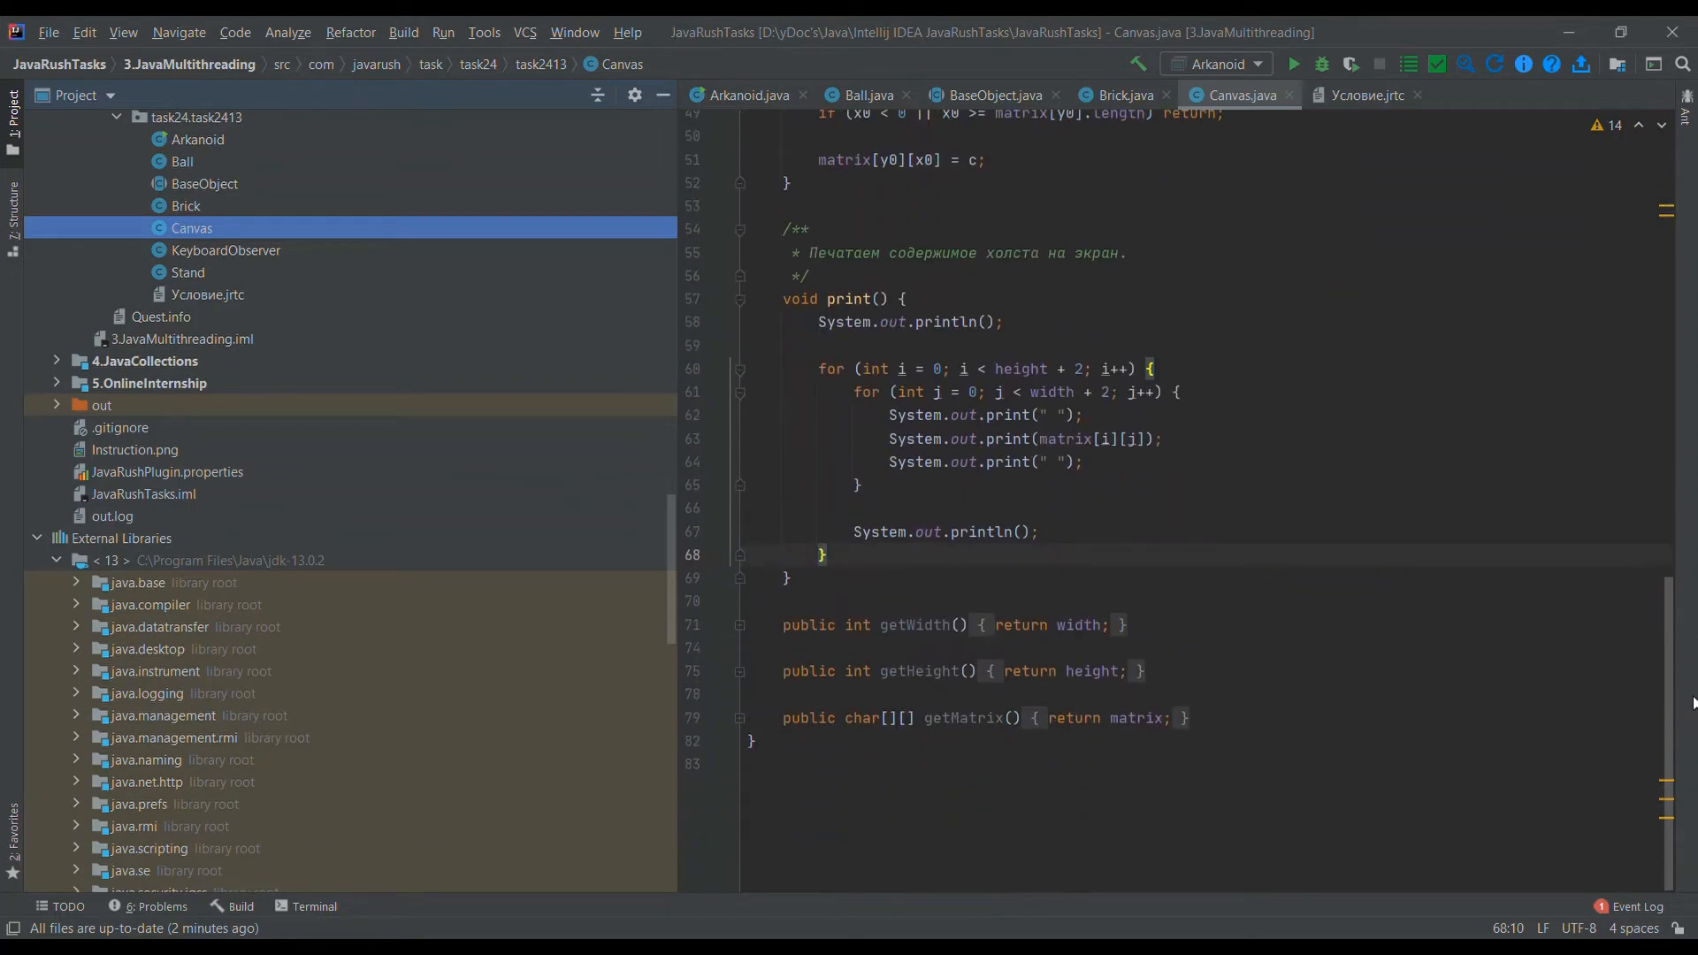
click(226, 250)
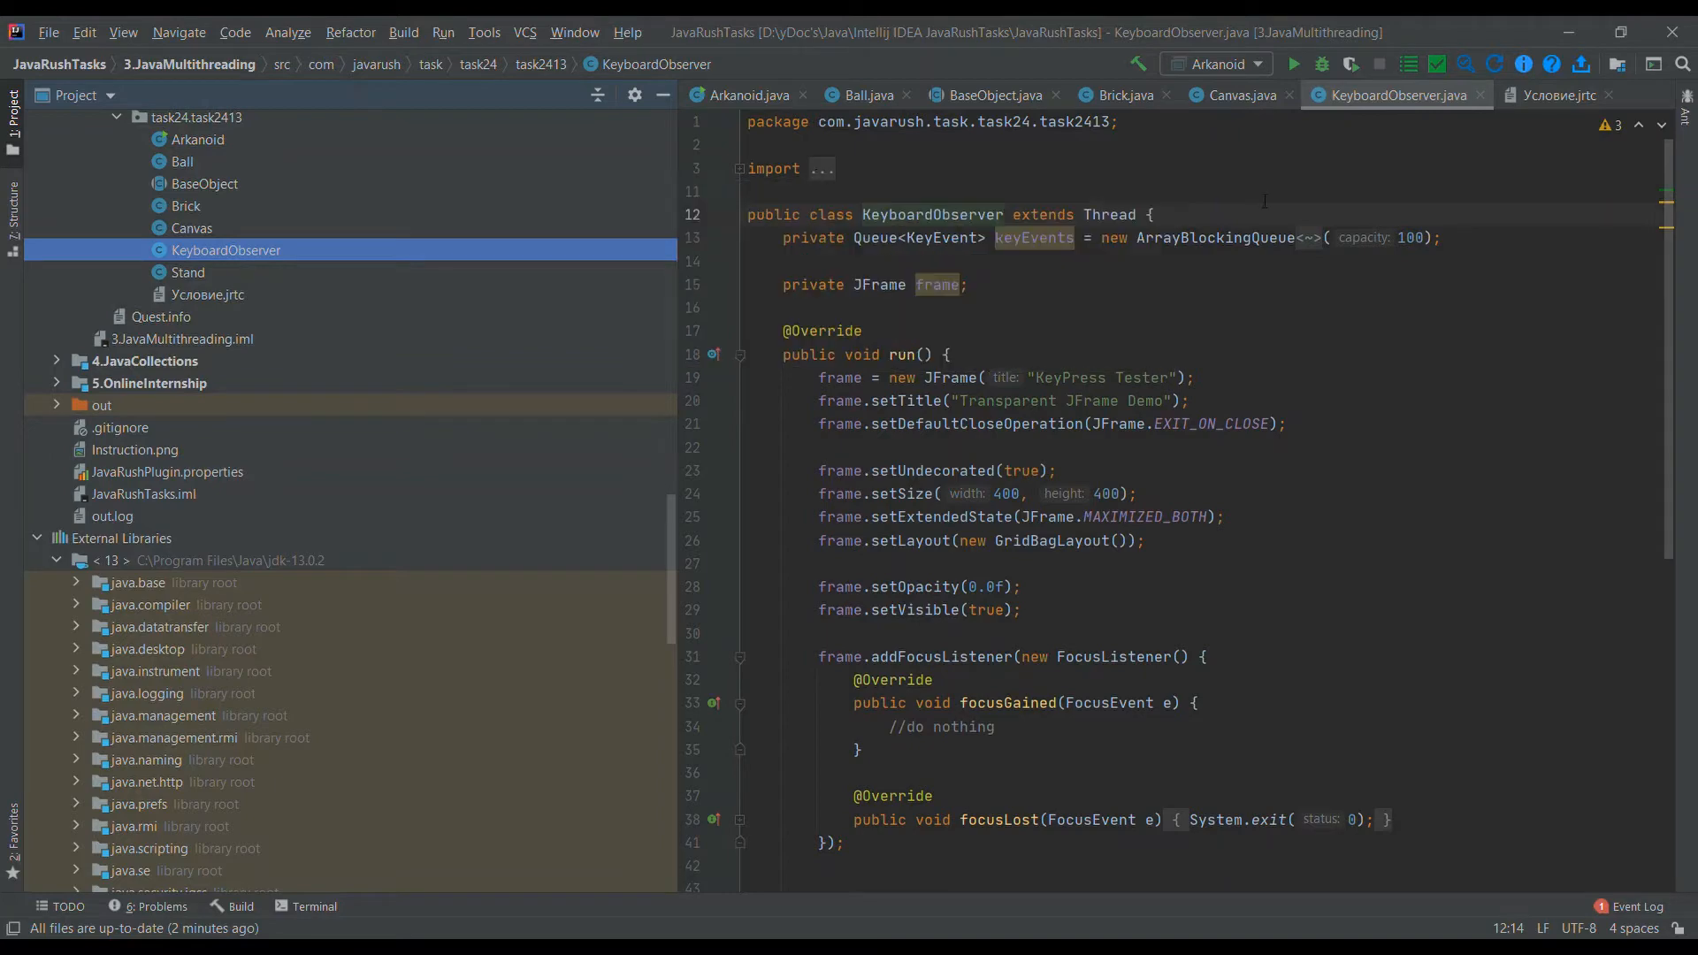
scroll(down, 3)
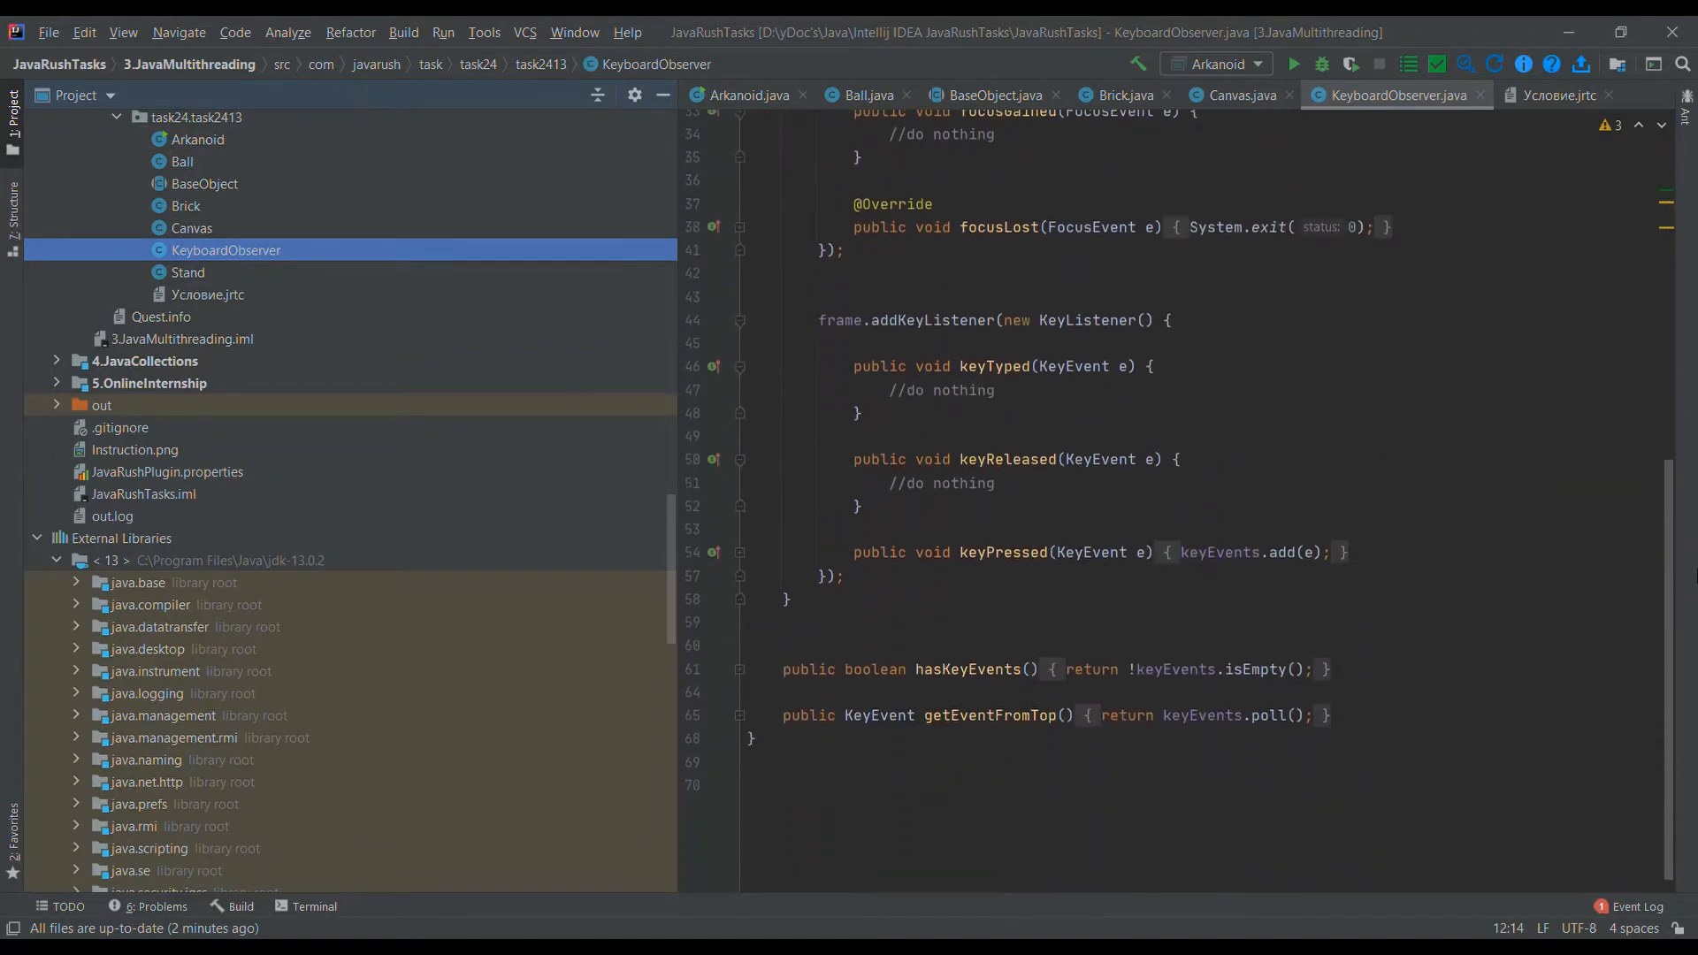
- Open the Stand class and scroll through its movement code
click(187, 271)
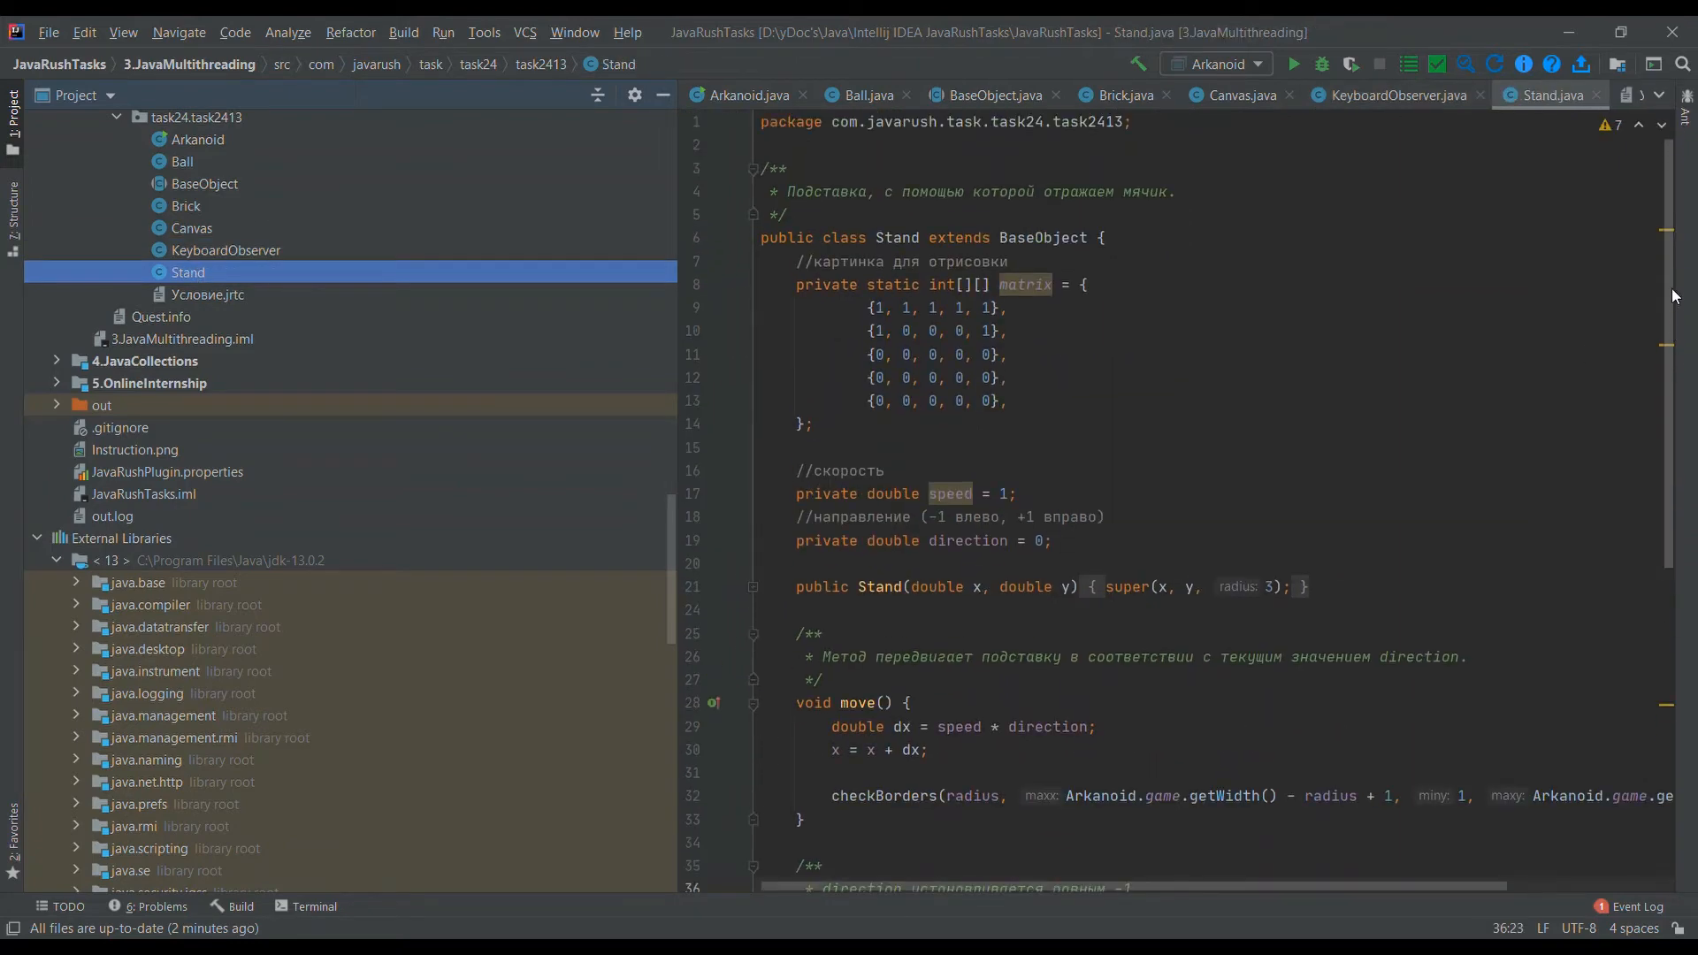
scroll(down, 3)
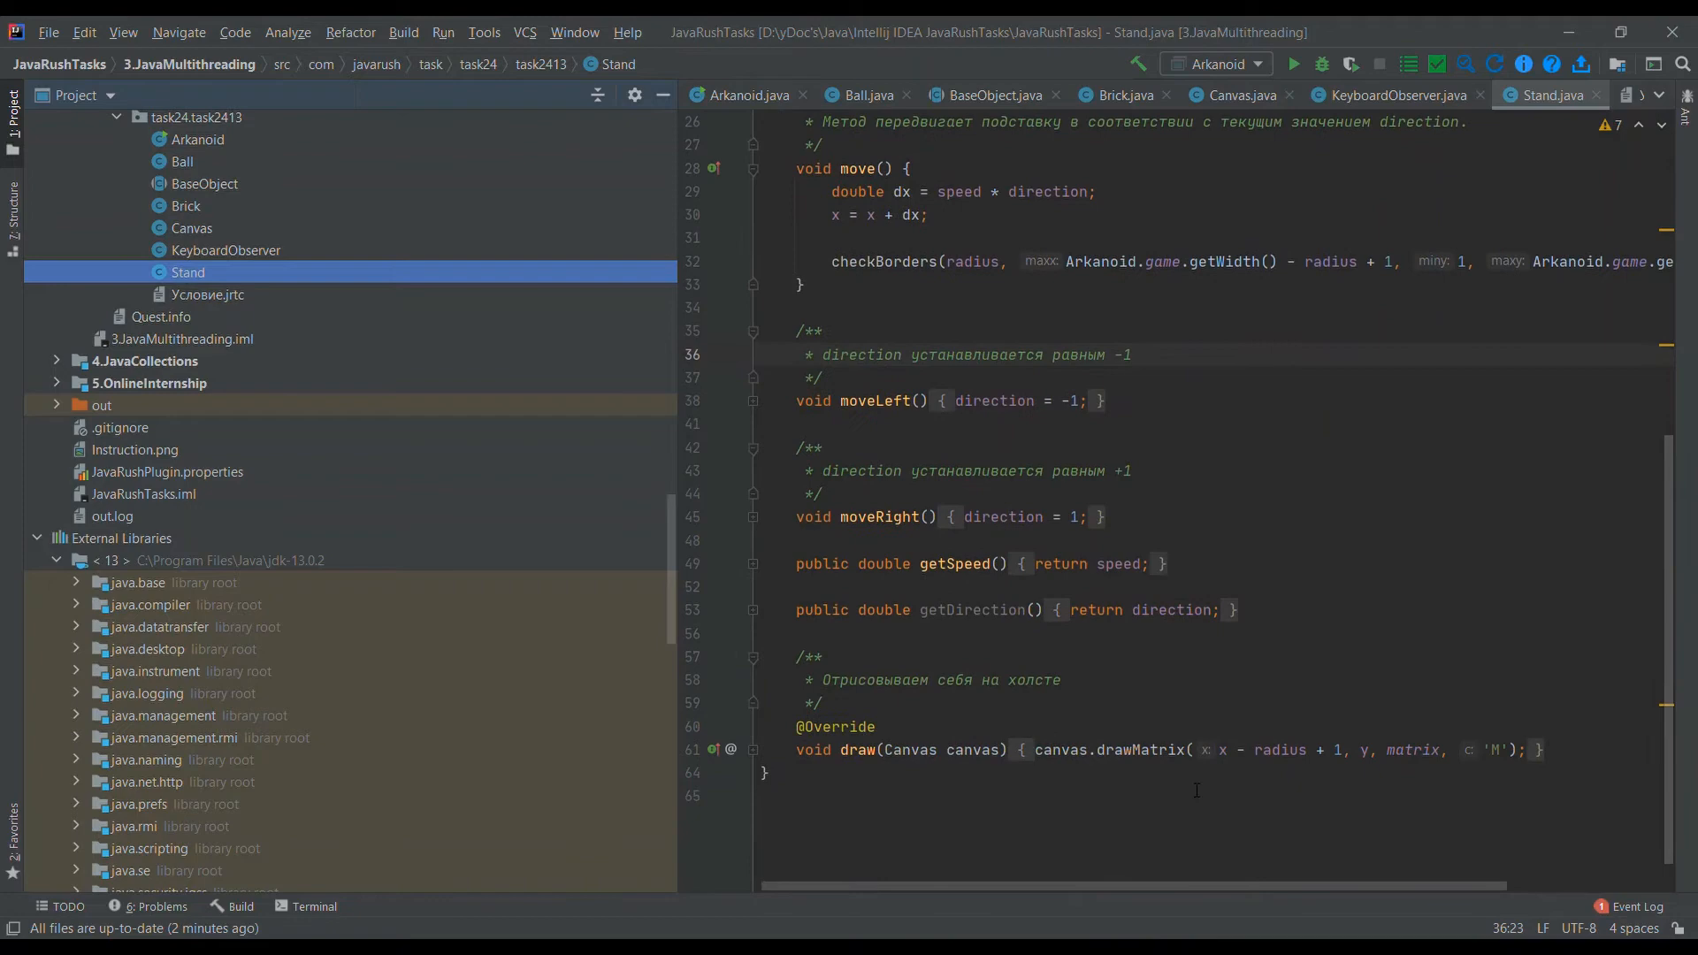
scroll(right, 3)
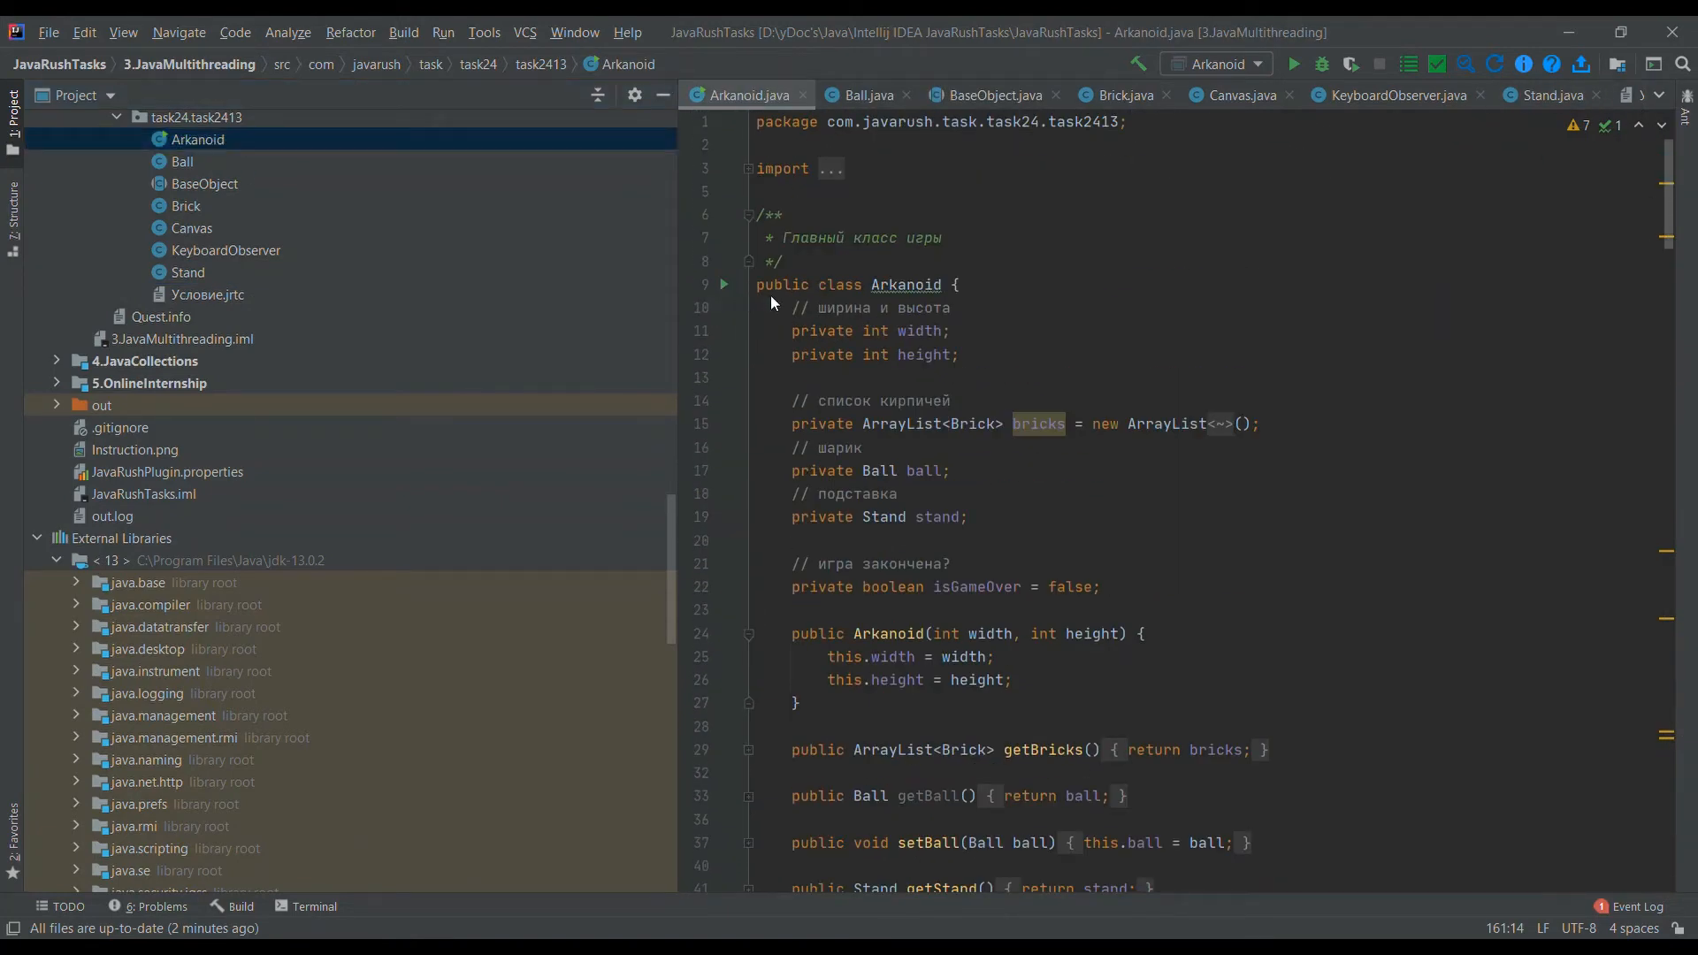
- Run the Arkanoid configuration and let the game play out to 'Game Over!'
click(1292, 64)
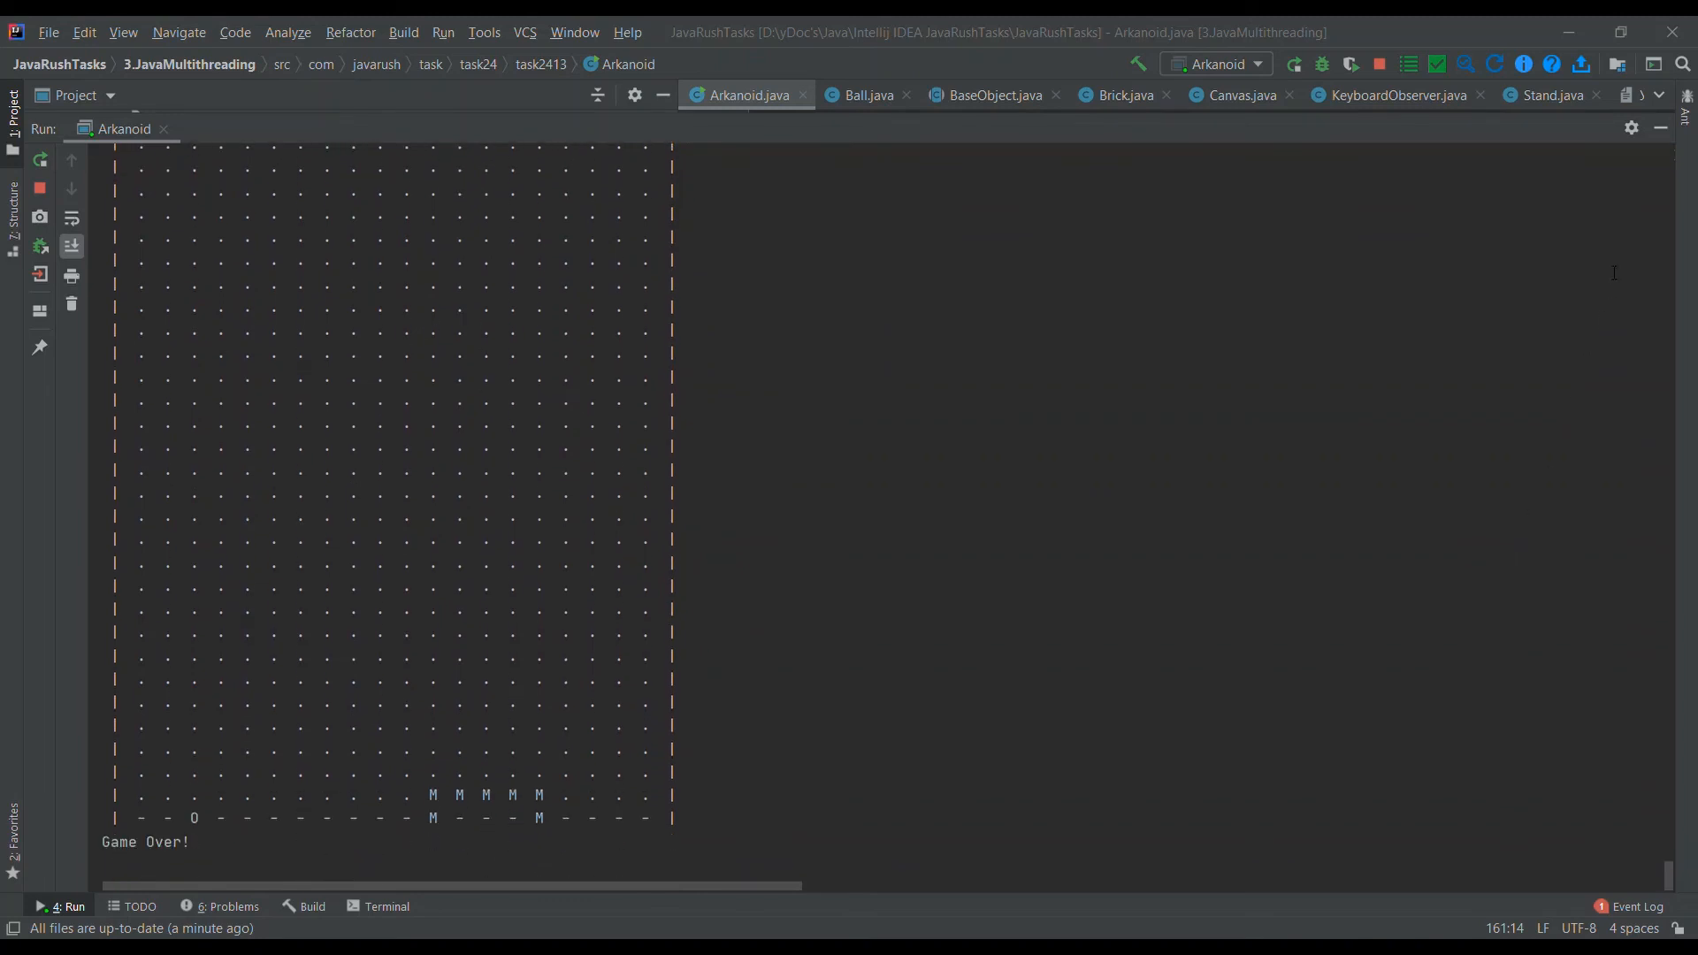
mouse_move(1607, 175)
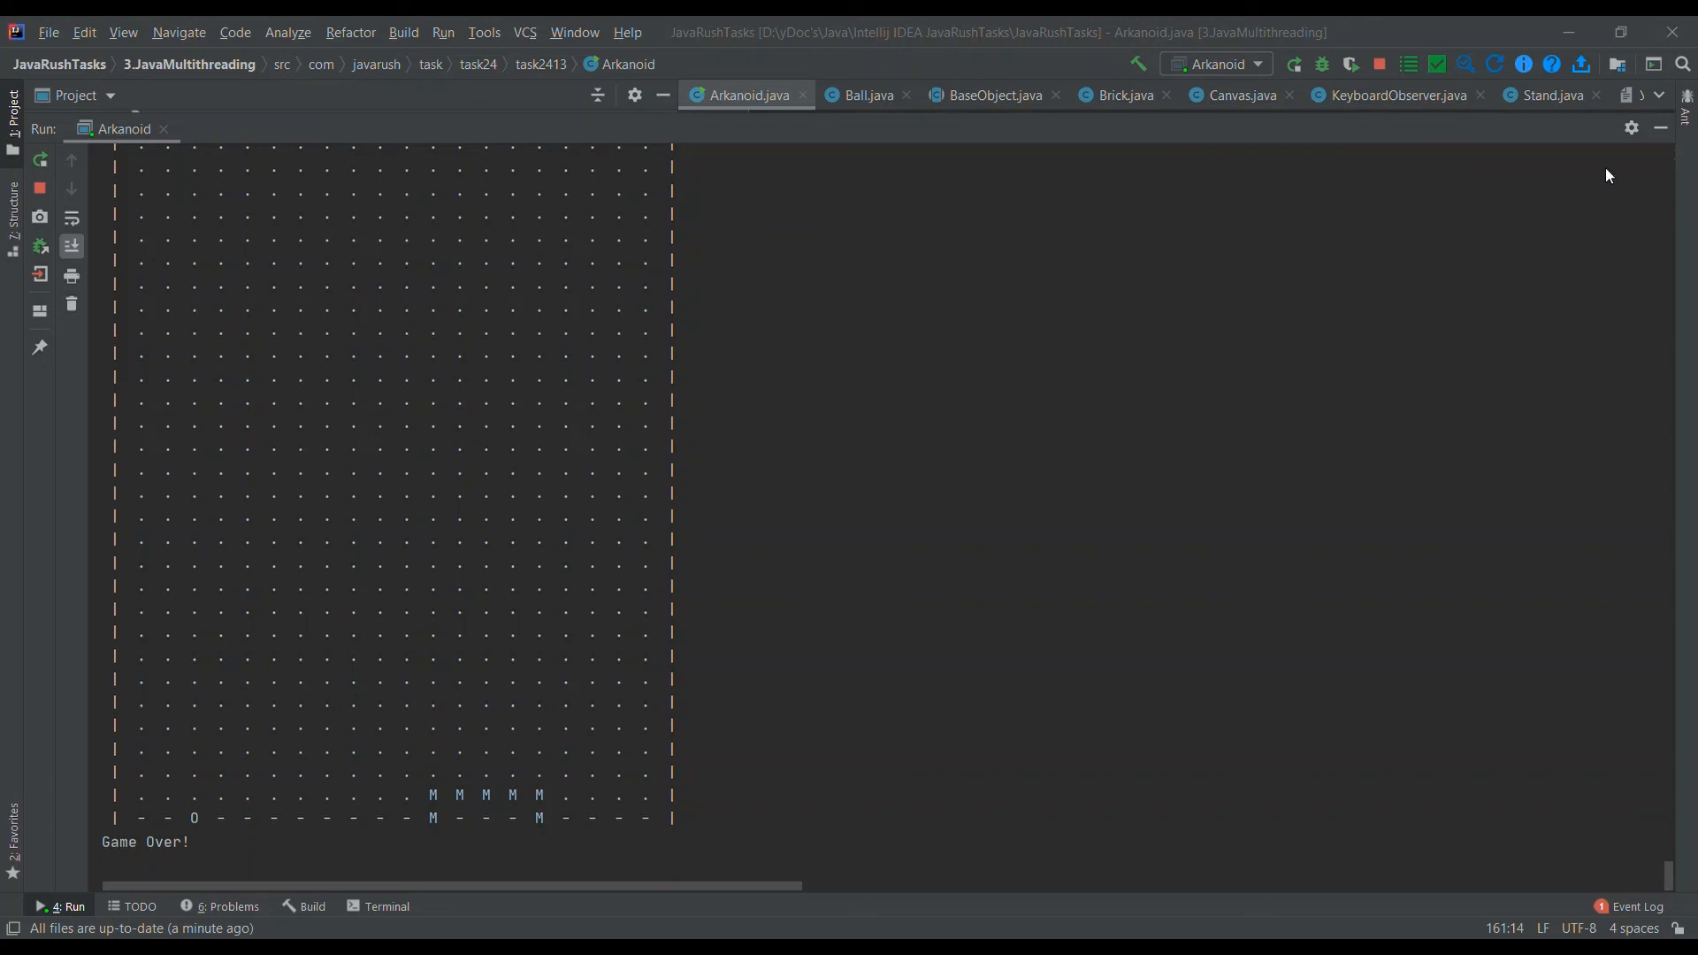
mouse_move(166, 148)
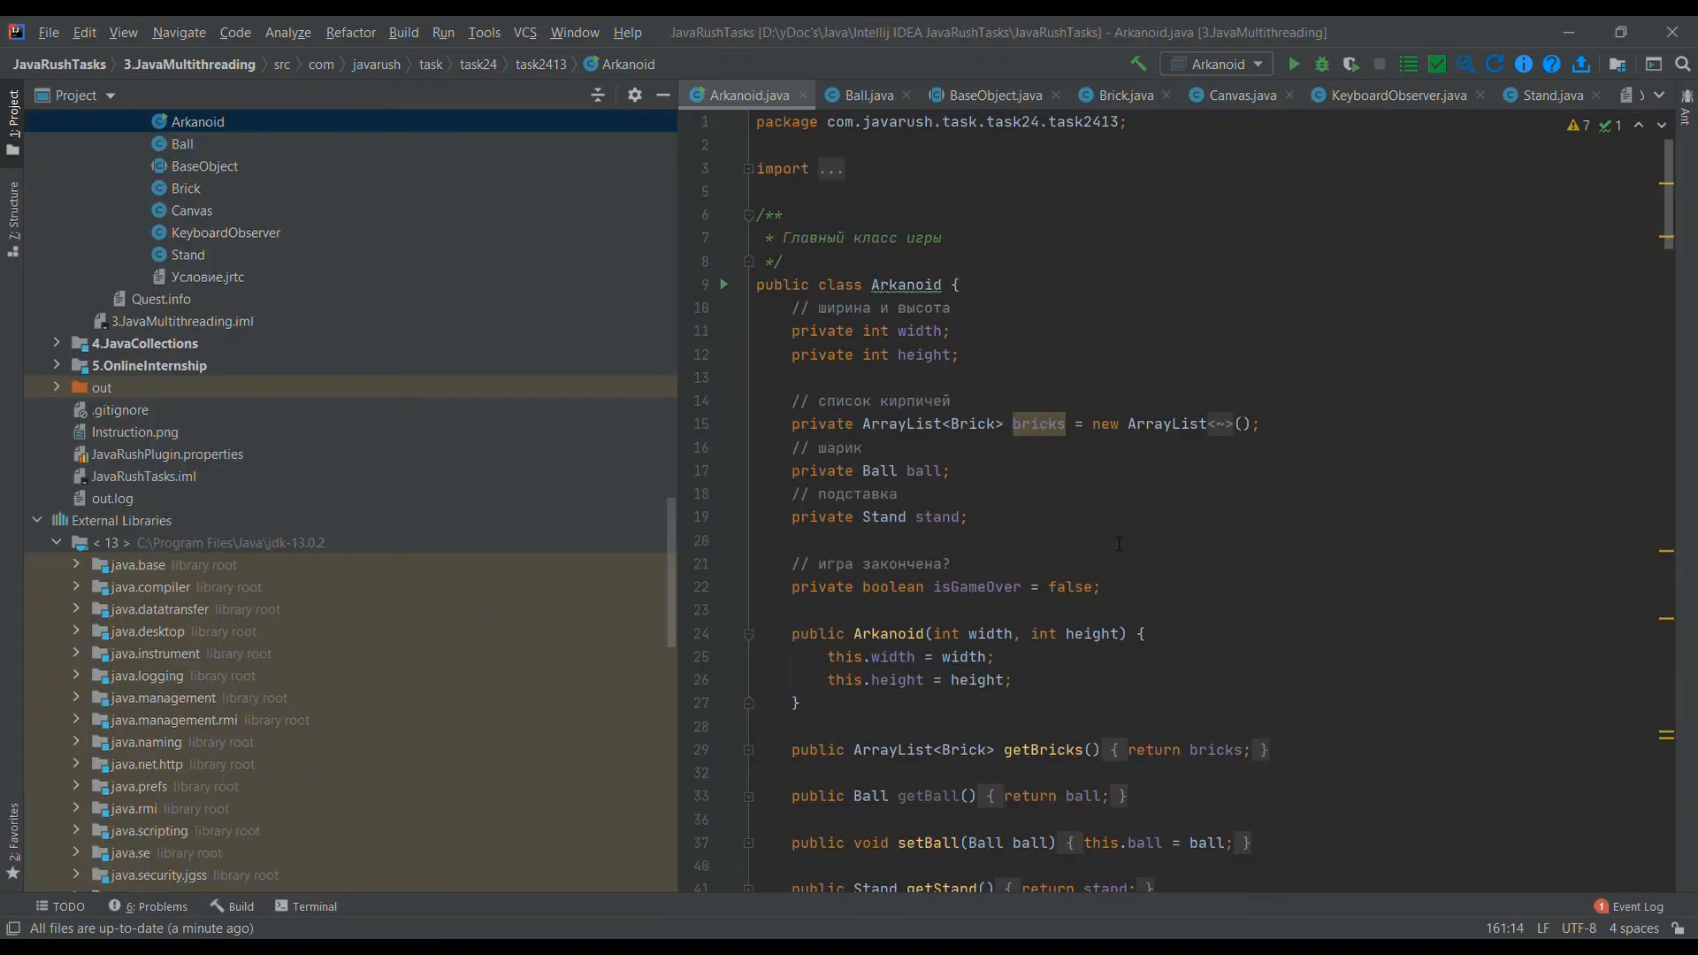
mouse_move(1596, 177)
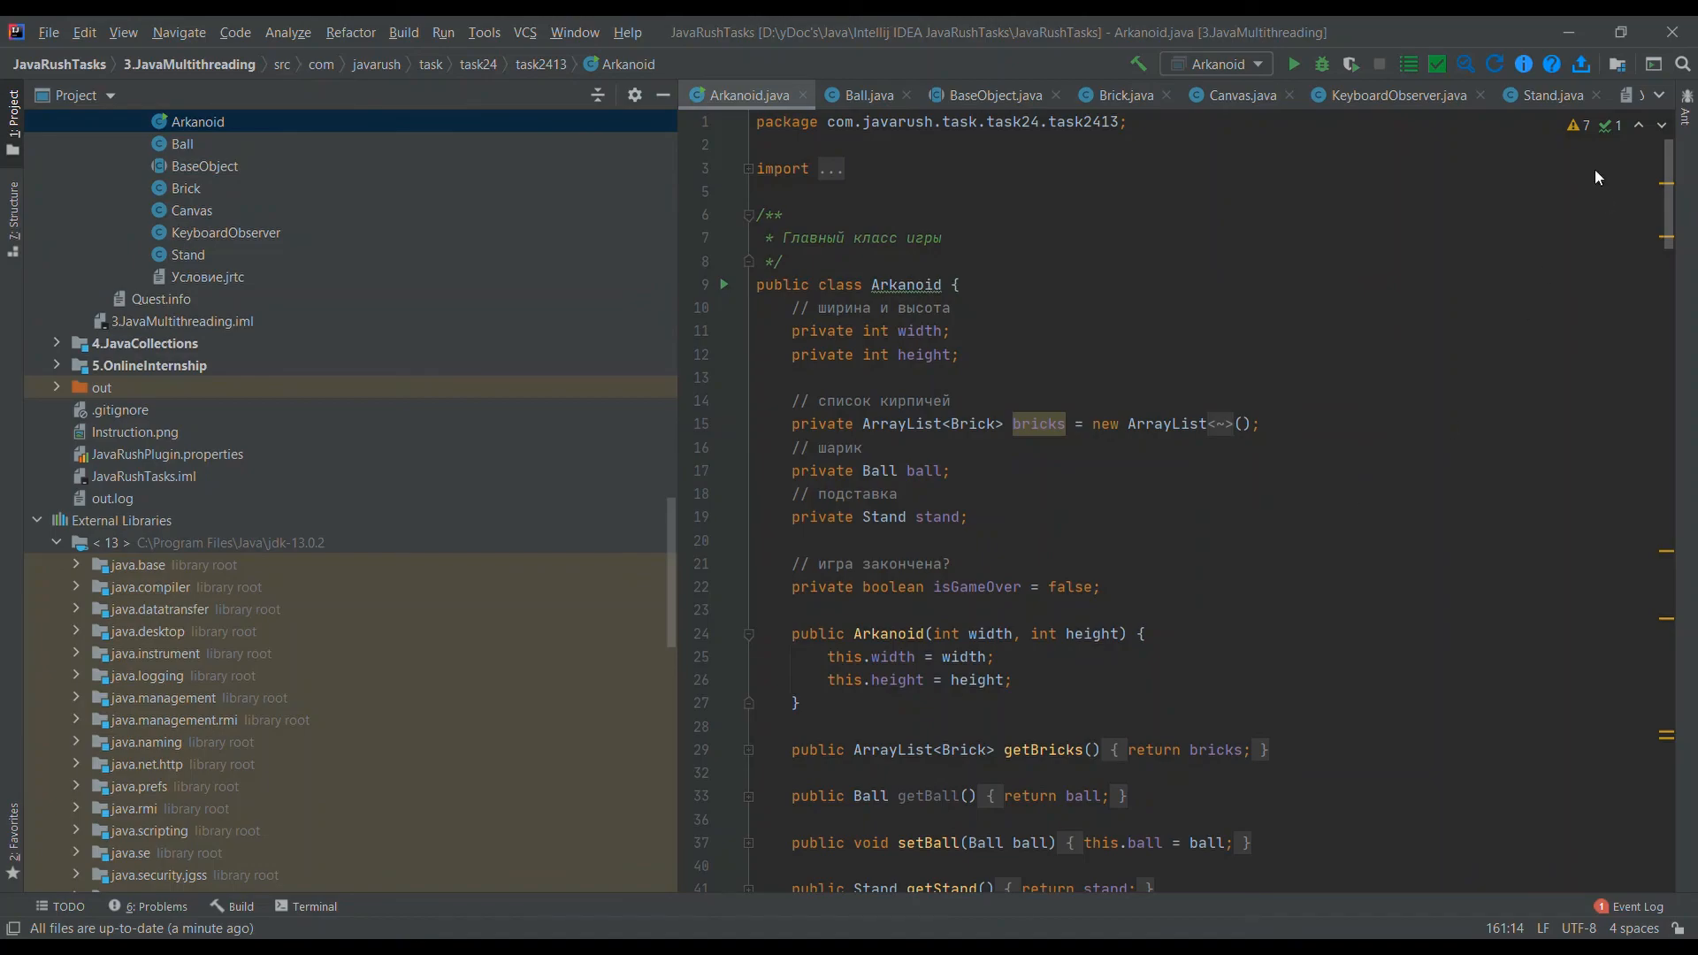